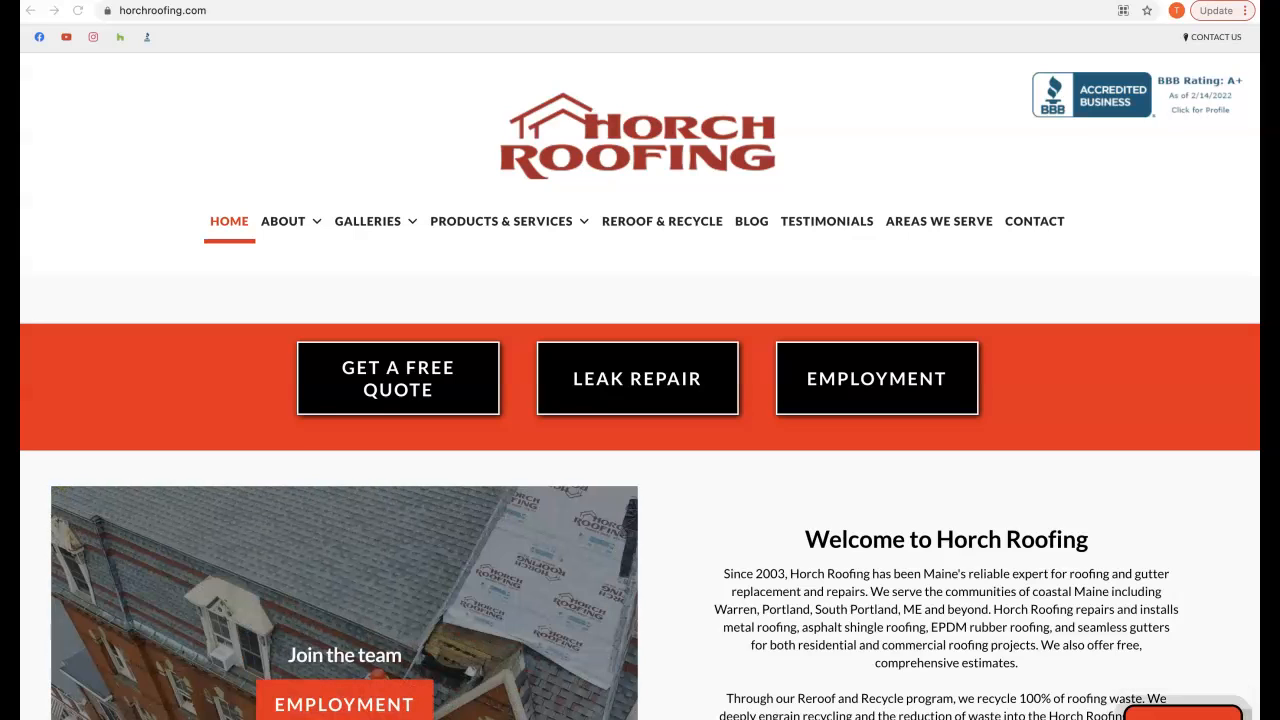
- Save the EPDM Rubber Roofing service-card image to Downloads as EPDM_roofs25 via Save Image As
{"action": "scroll", "scroll_direction": "down", "scroll_amount": 3}
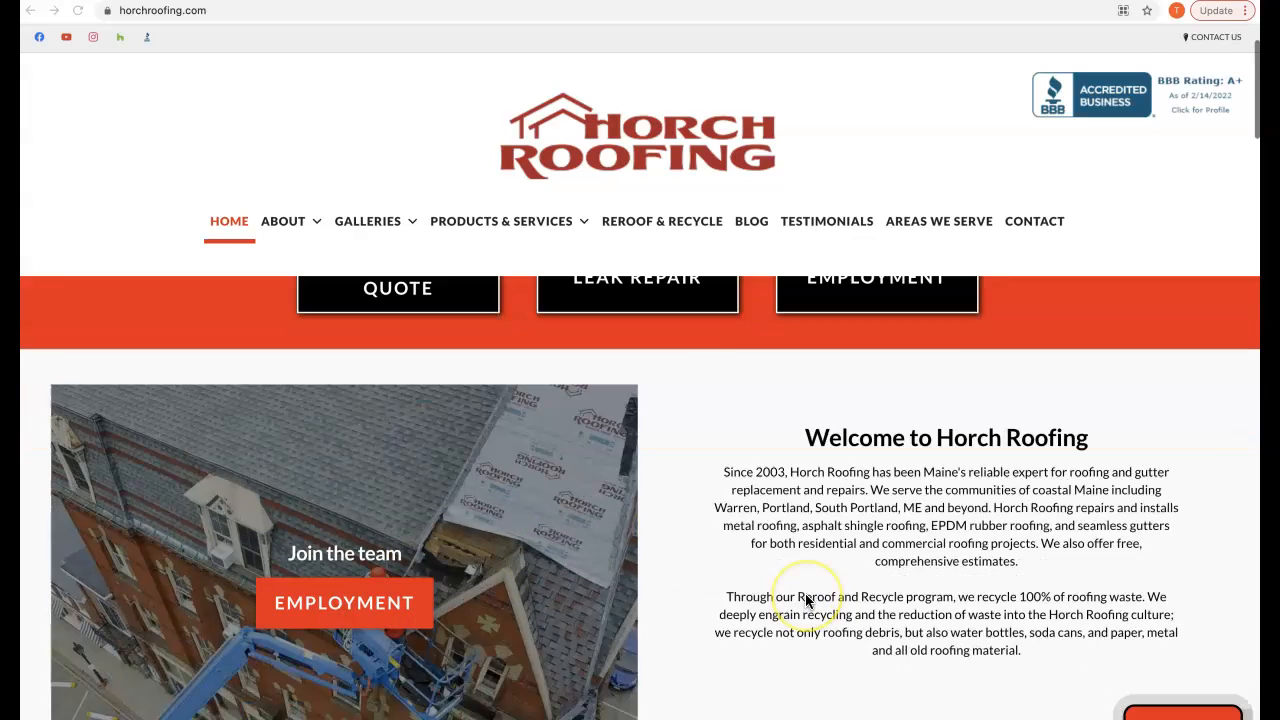
{"action": "scroll", "scroll_direction": "down", "scroll_amount": 3}
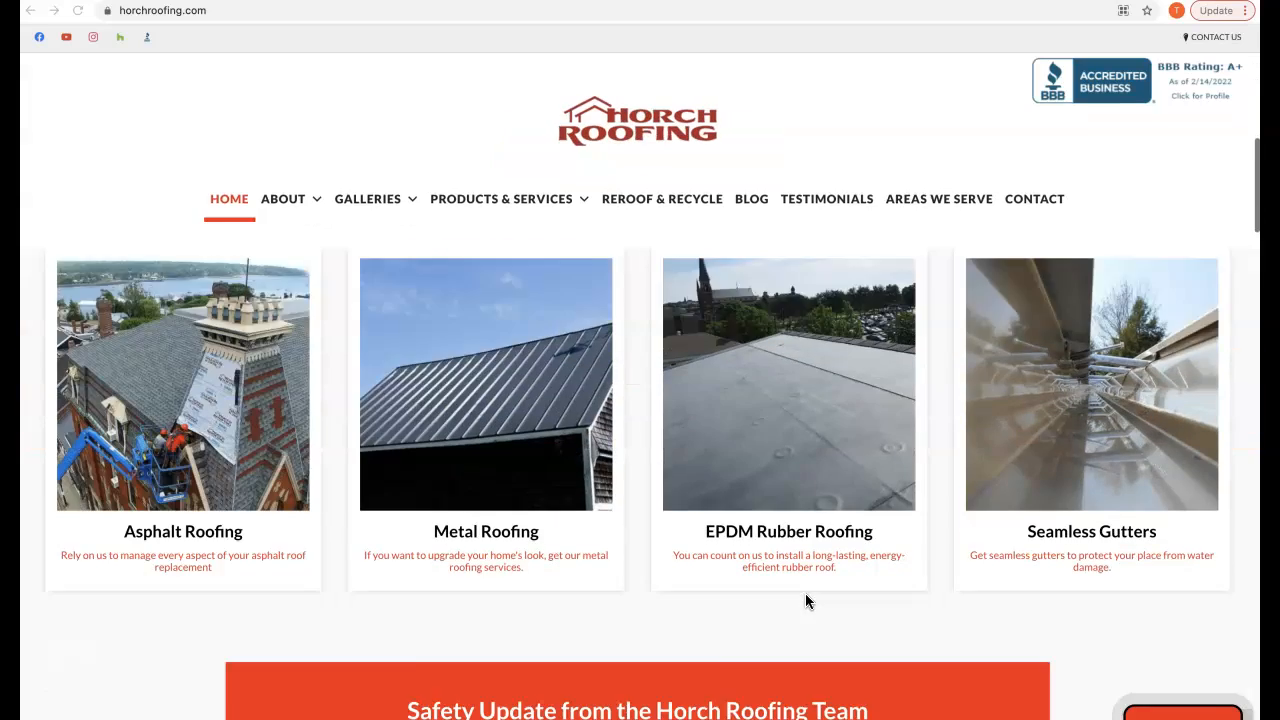
{"action": "right_click", "coordinate": [784, 460]}
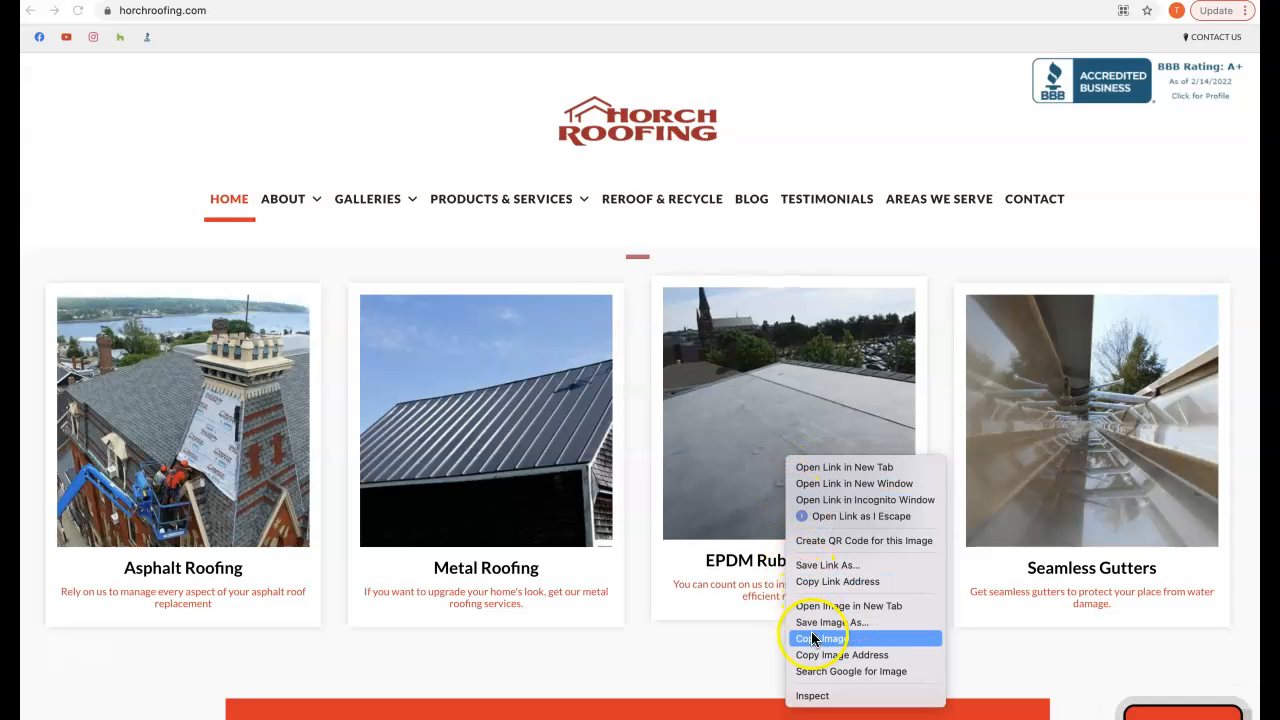
{"action": "left_click", "coordinate": [828, 620]}
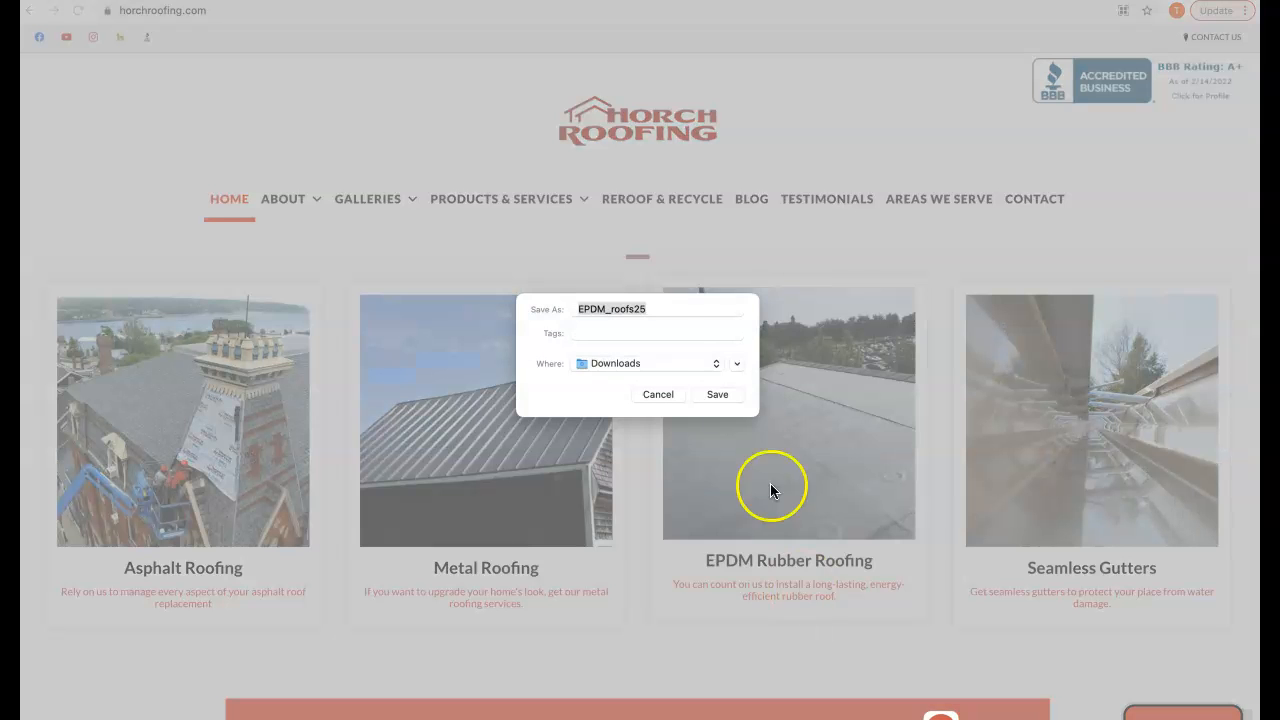
{"action": "mouse_move", "coordinate": [658, 384]}
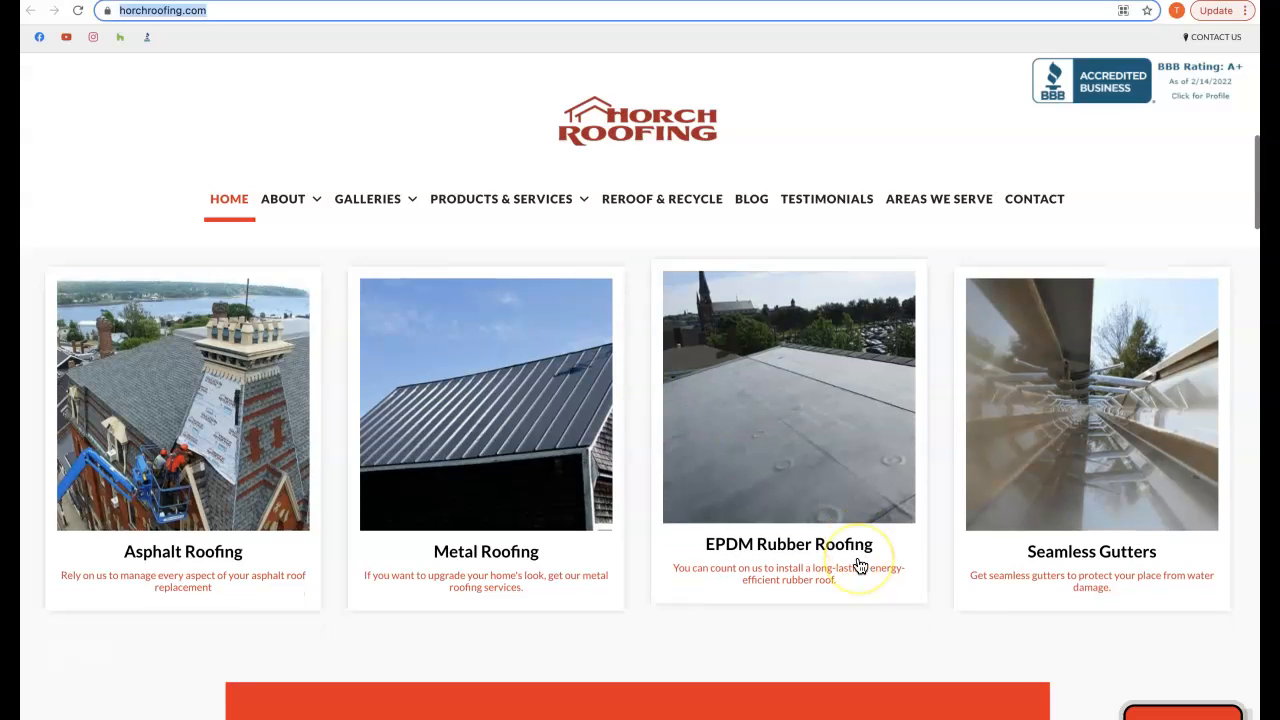
{"action": "scroll", "scroll_direction": "down", "scroll_amount": 3}
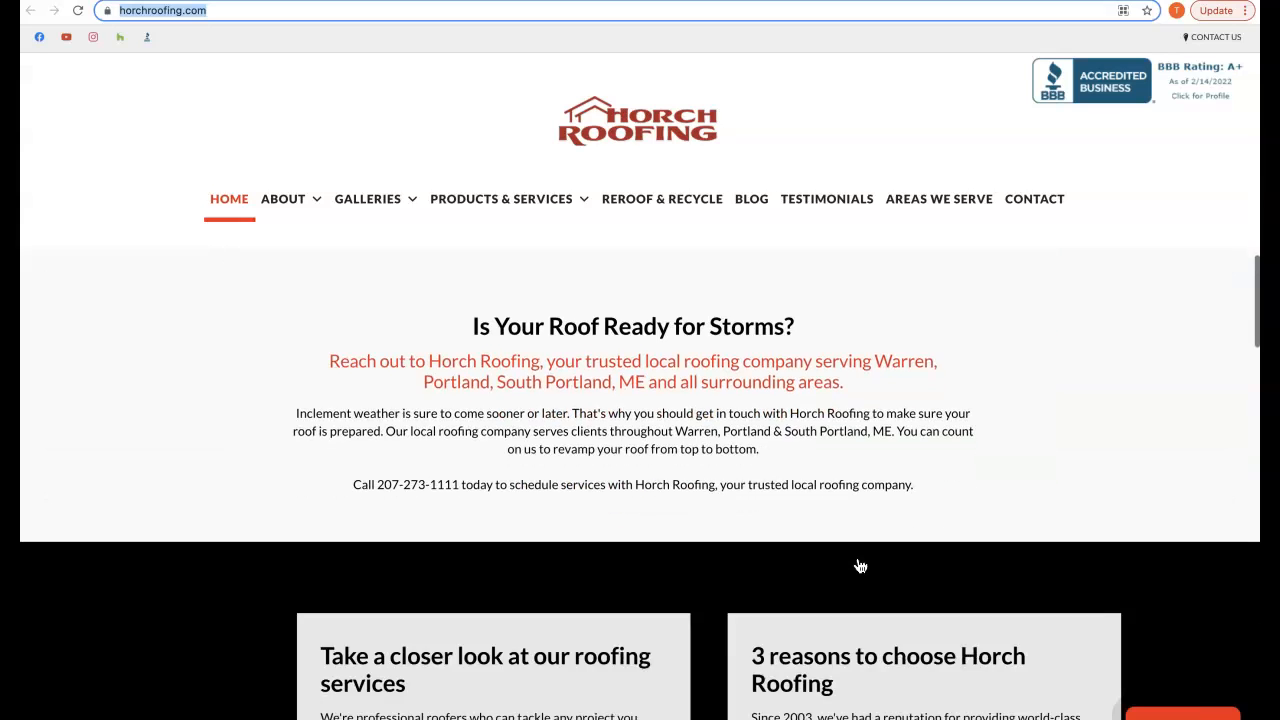
{"action": "scroll", "scroll_direction": "down", "scroll_amount": 3}
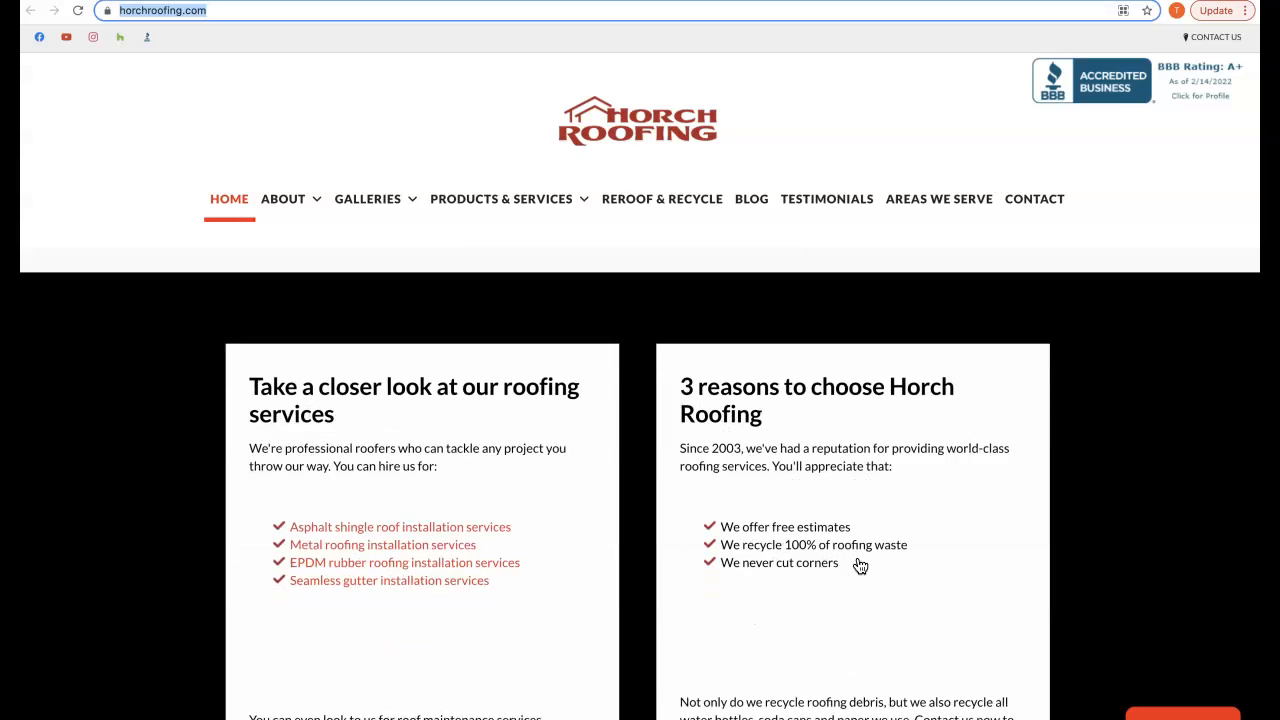
{"action": "scroll", "scroll_direction": "down", "scroll_amount": 3}
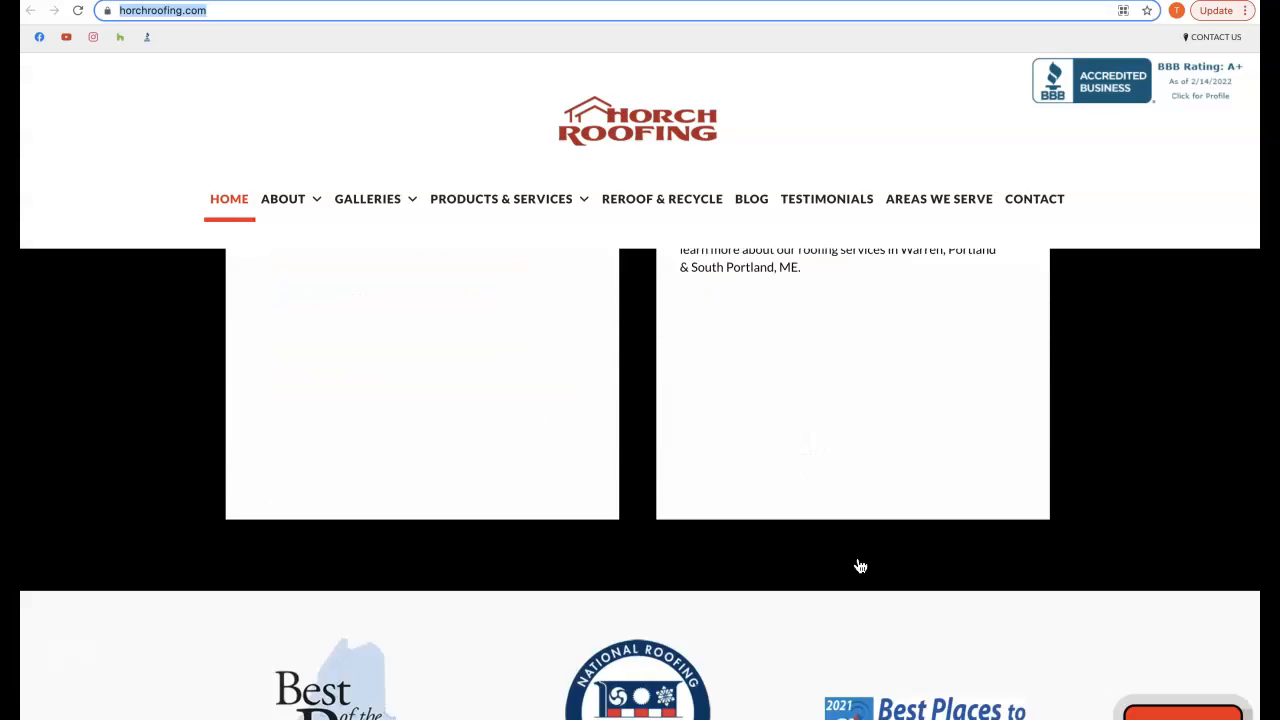
{"action": "scroll", "scroll_direction": "up", "scroll_amount": 3}
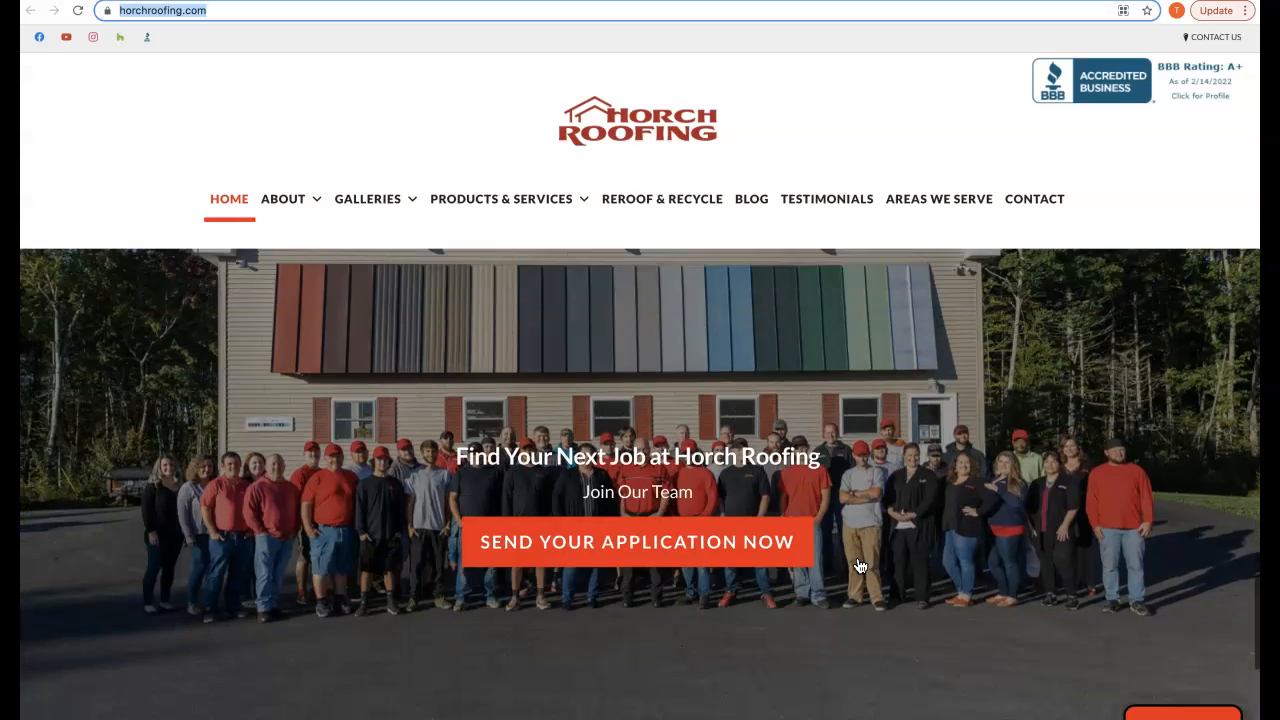
{"action": "scroll", "scroll_direction": "down", "scroll_amount": 3}
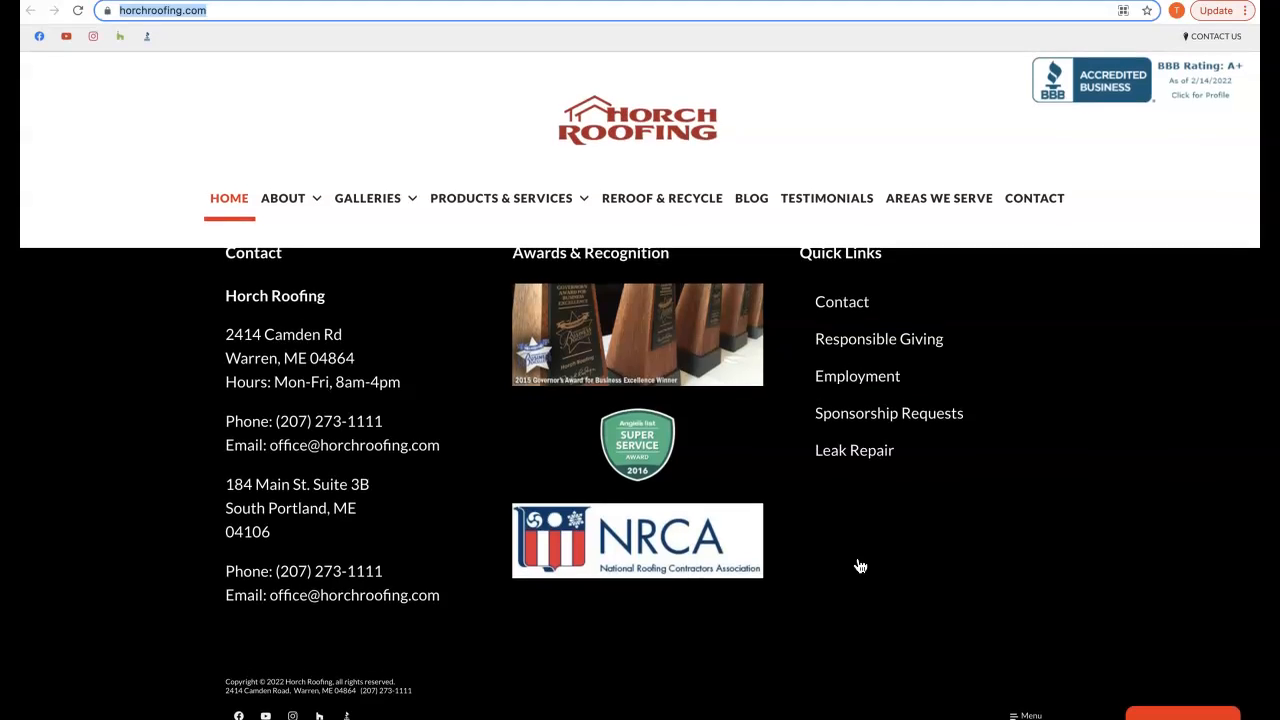
{"action": "scroll", "scroll_direction": "up", "scroll_amount": 3}
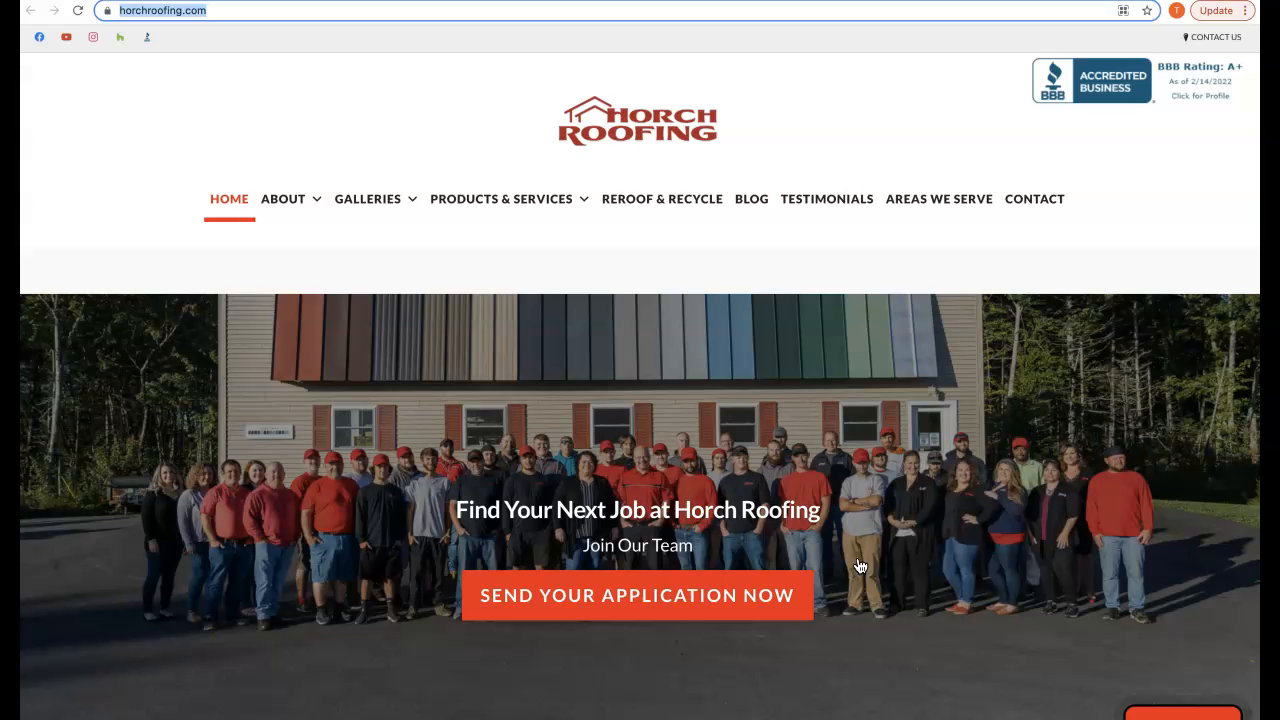
{"action": "mouse_move", "coordinate": [858, 568]}
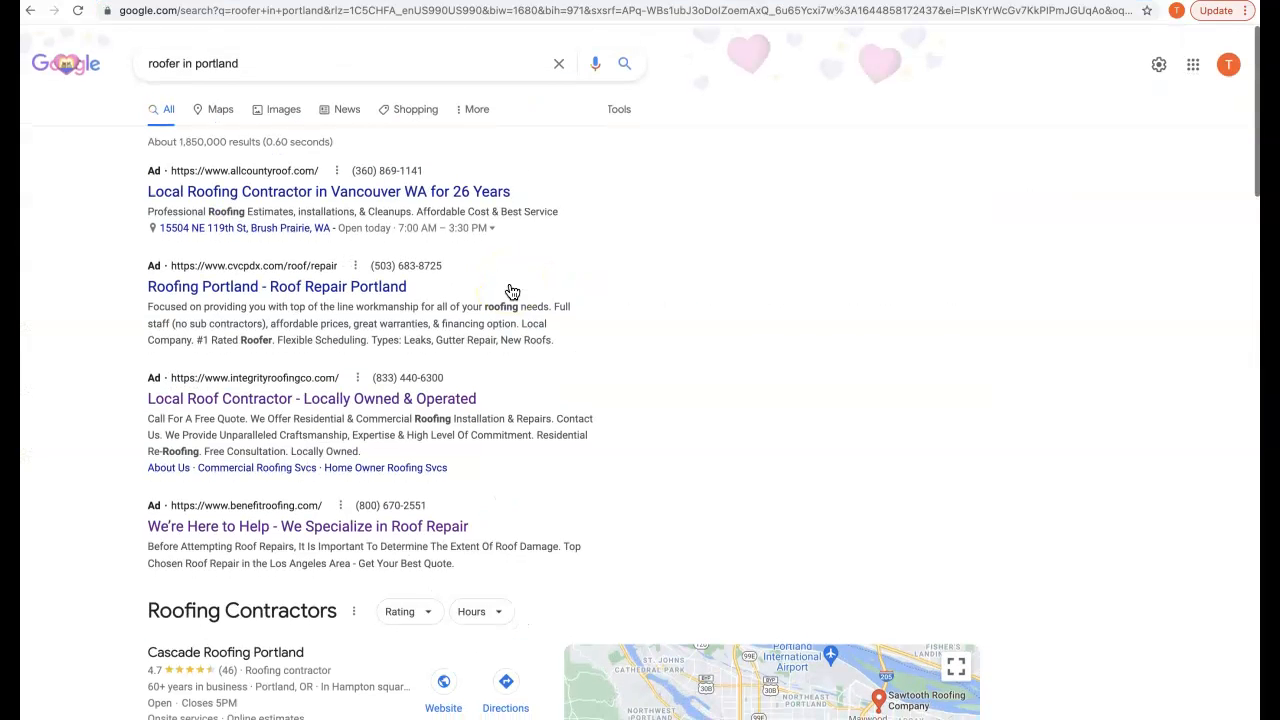
- Scroll the 'roofer in portland' results past the ads to the Roofing Contractors local pack with map
{"action": "scroll", "scroll_direction": "down", "scroll_amount": 3}
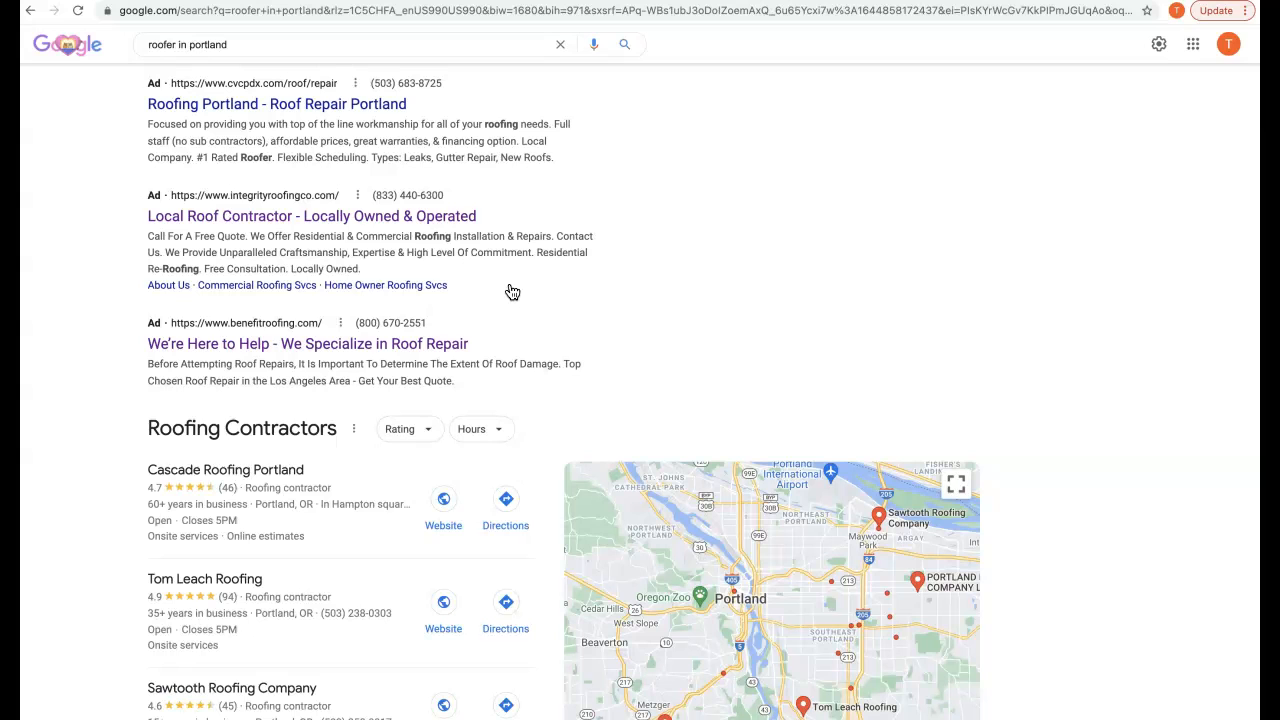
{"action": "scroll", "scroll_direction": "down", "scroll_amount": 3}
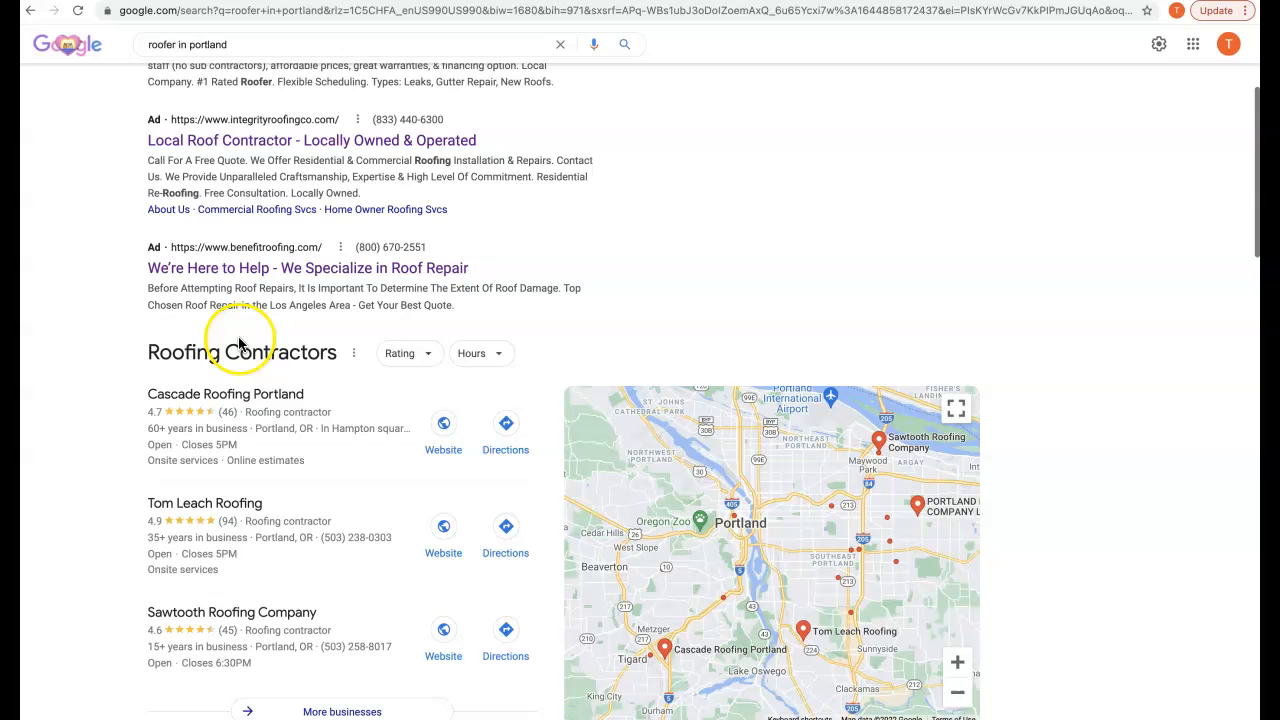
{"action": "mouse_move", "coordinate": [116, 536]}
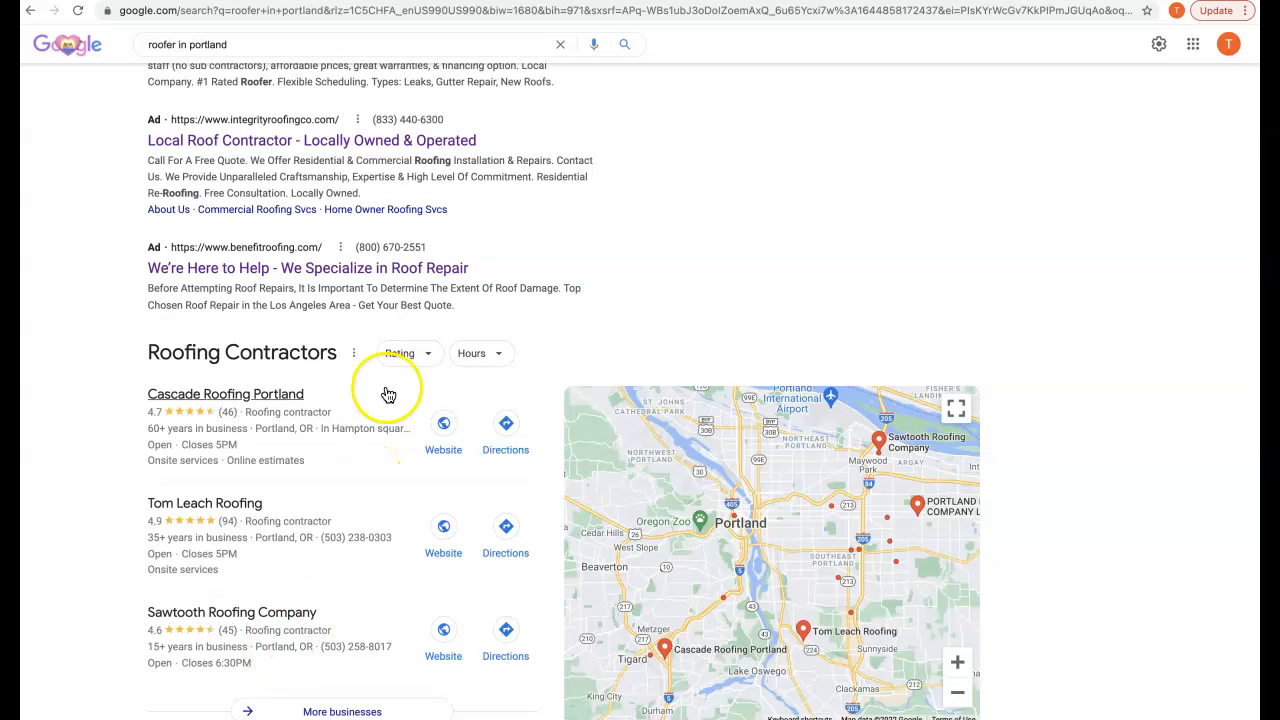
{"action": "mouse_move", "coordinate": [660, 56]}
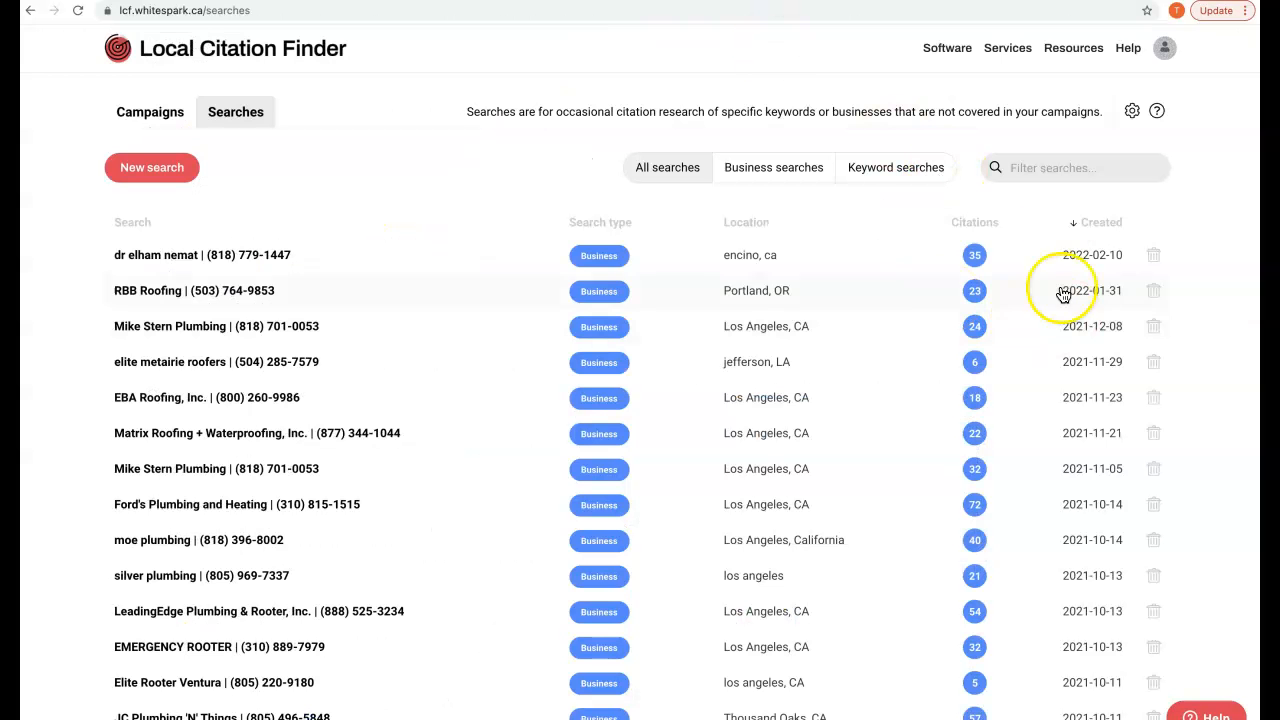
{"action": "mouse_move", "coordinate": [1012, 352]}
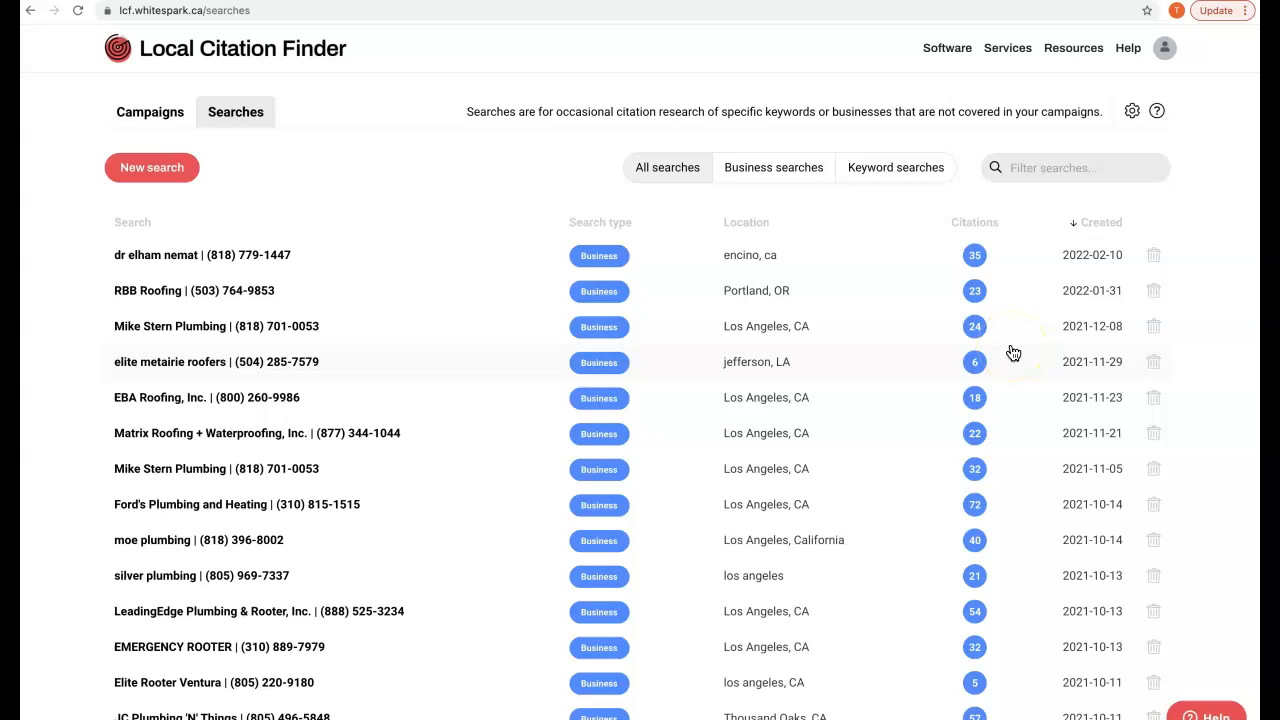
{"action": "mouse_move", "coordinate": [944, 326]}
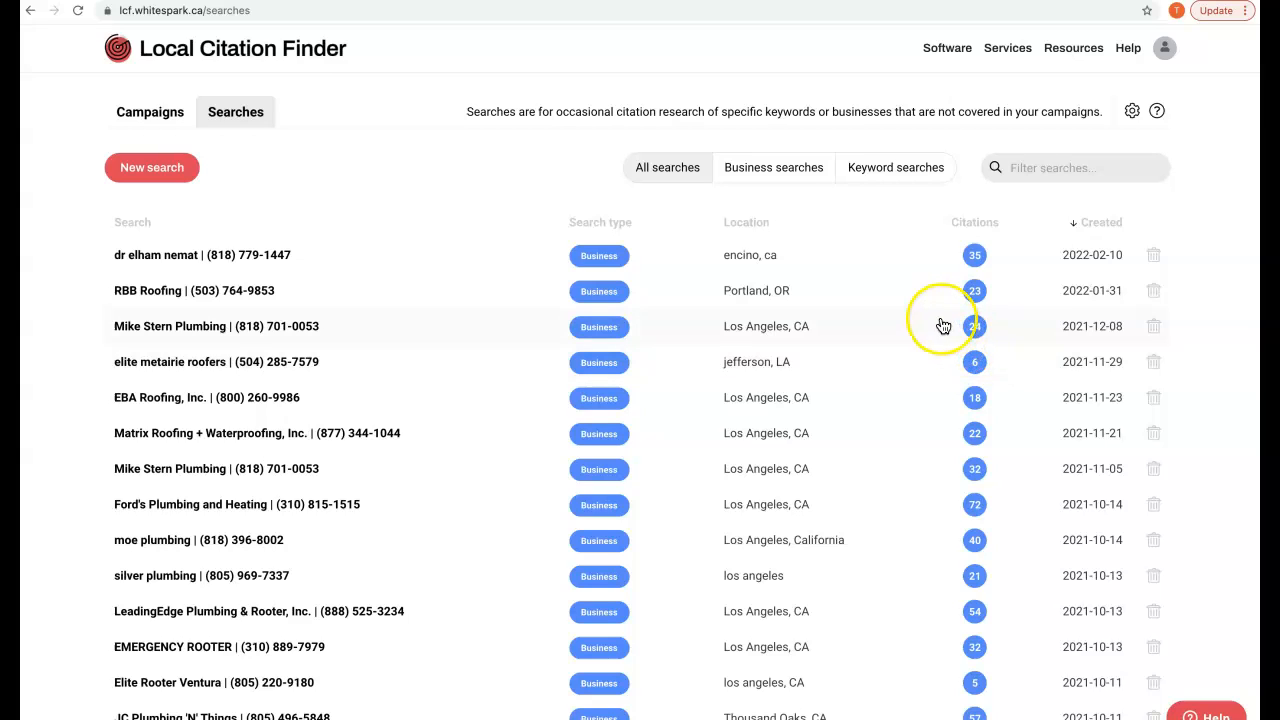
{"action": "mouse_move", "coordinate": [942, 326]}
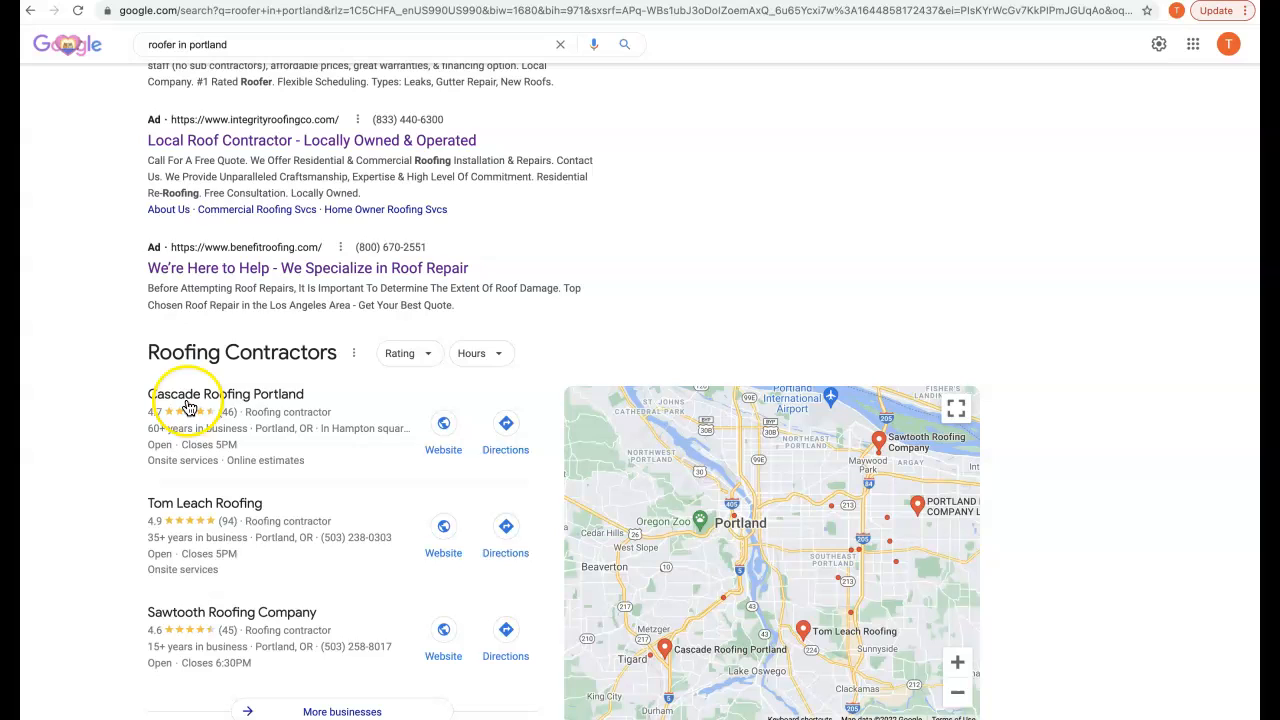
{"action": "mouse_move", "coordinate": [190, 508]}
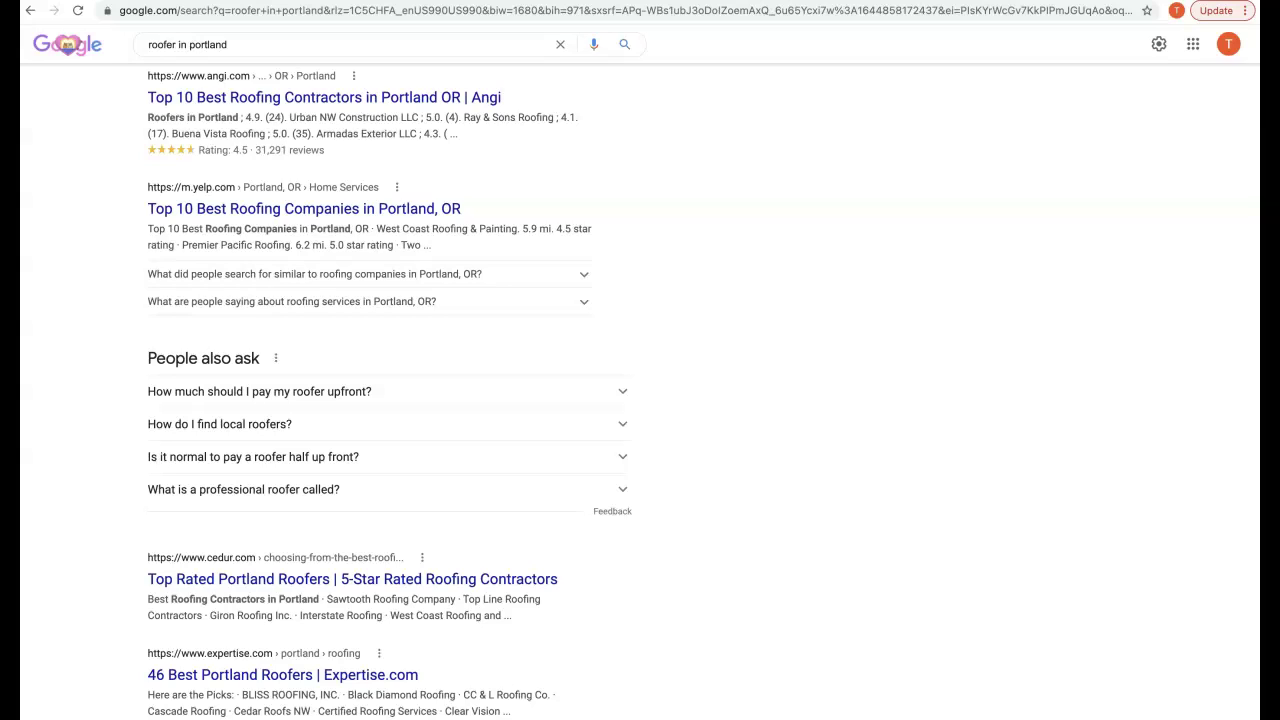
{"action": "mouse_move", "coordinate": [192, 572]}
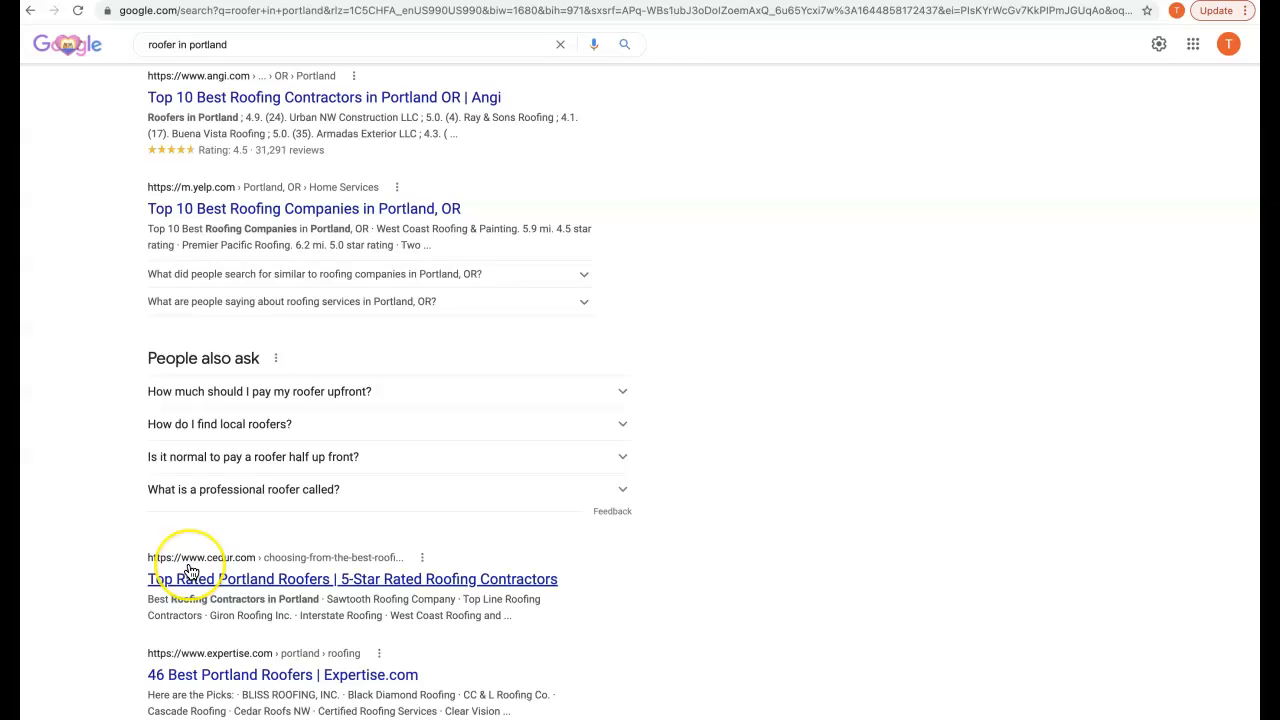
- Scroll the first results page down to the related searches and pagination
{"action": "scroll", "scroll_direction": "down", "scroll_amount": 3}
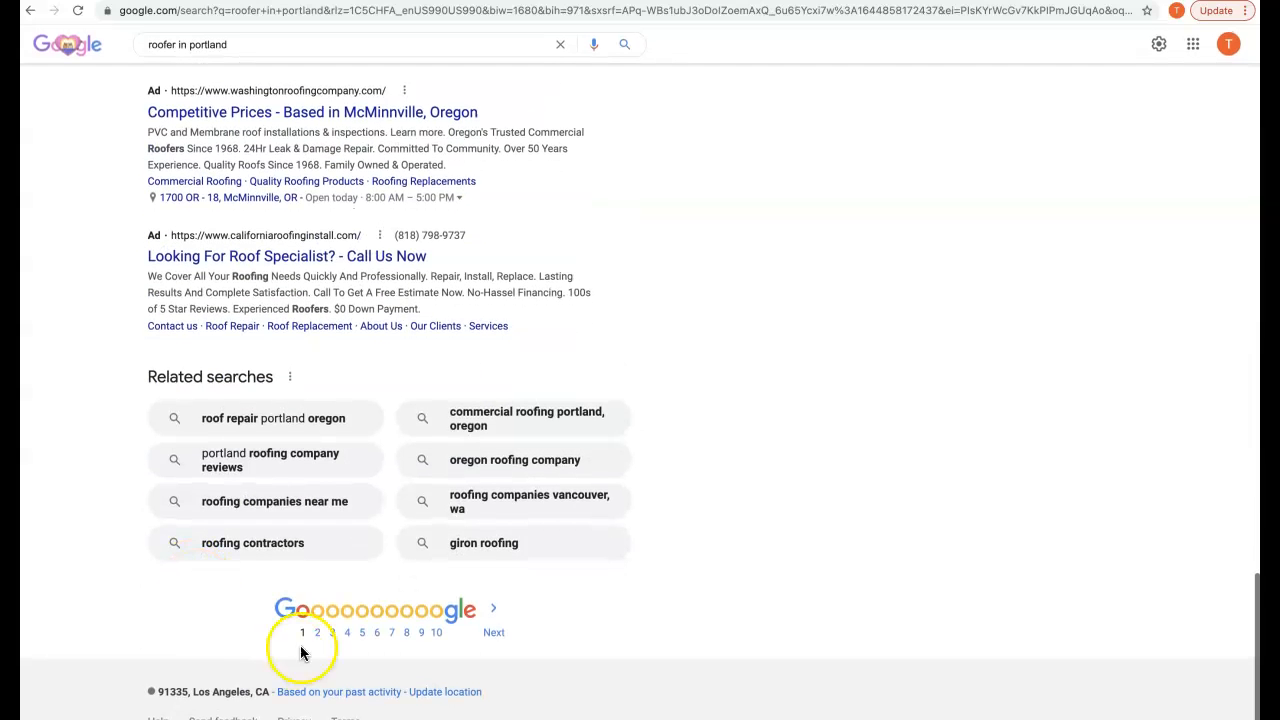
{"action": "mouse_move", "coordinate": [328, 112]}
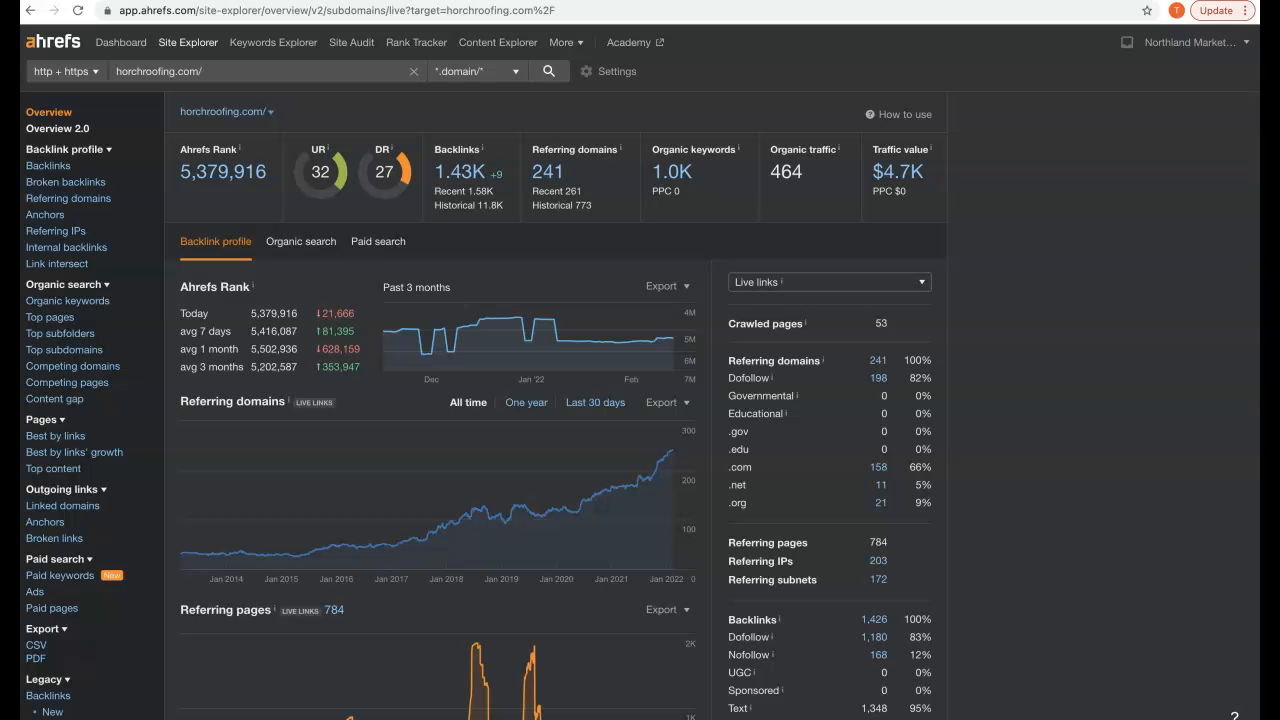
{"action": "mouse_move", "coordinate": [400, 104]}
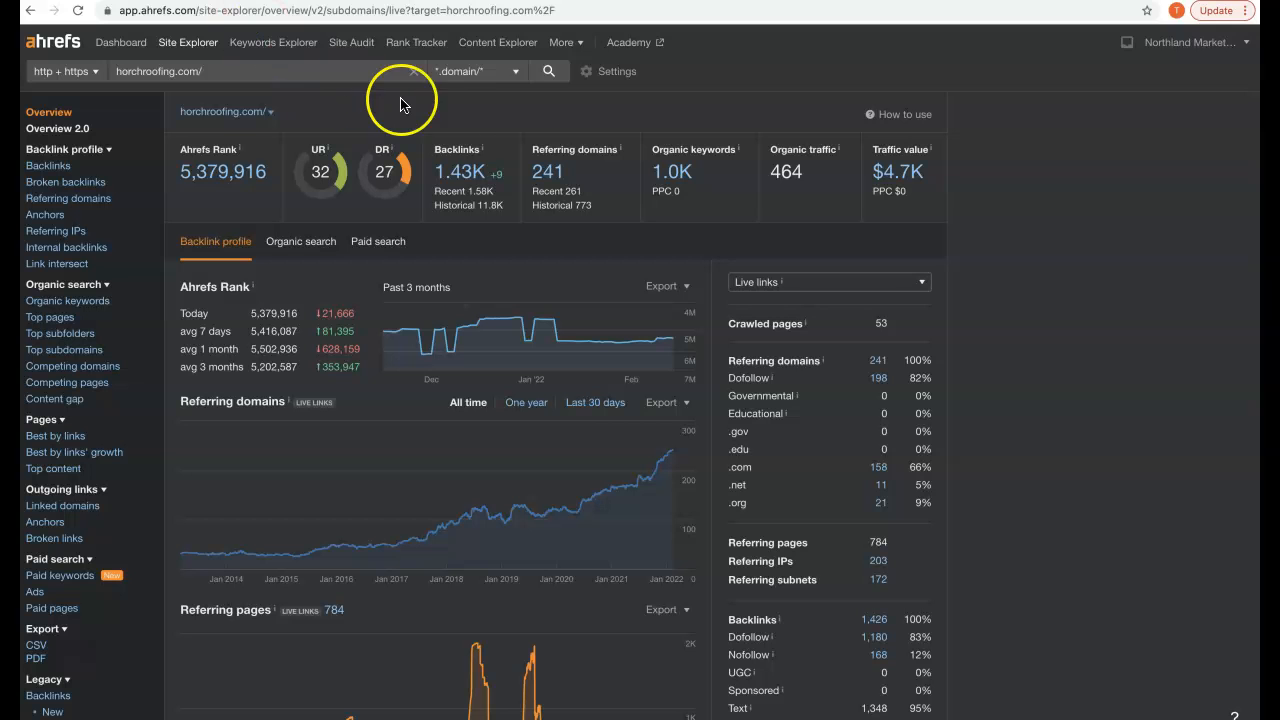
{"action": "mouse_move", "coordinate": [444, 200]}
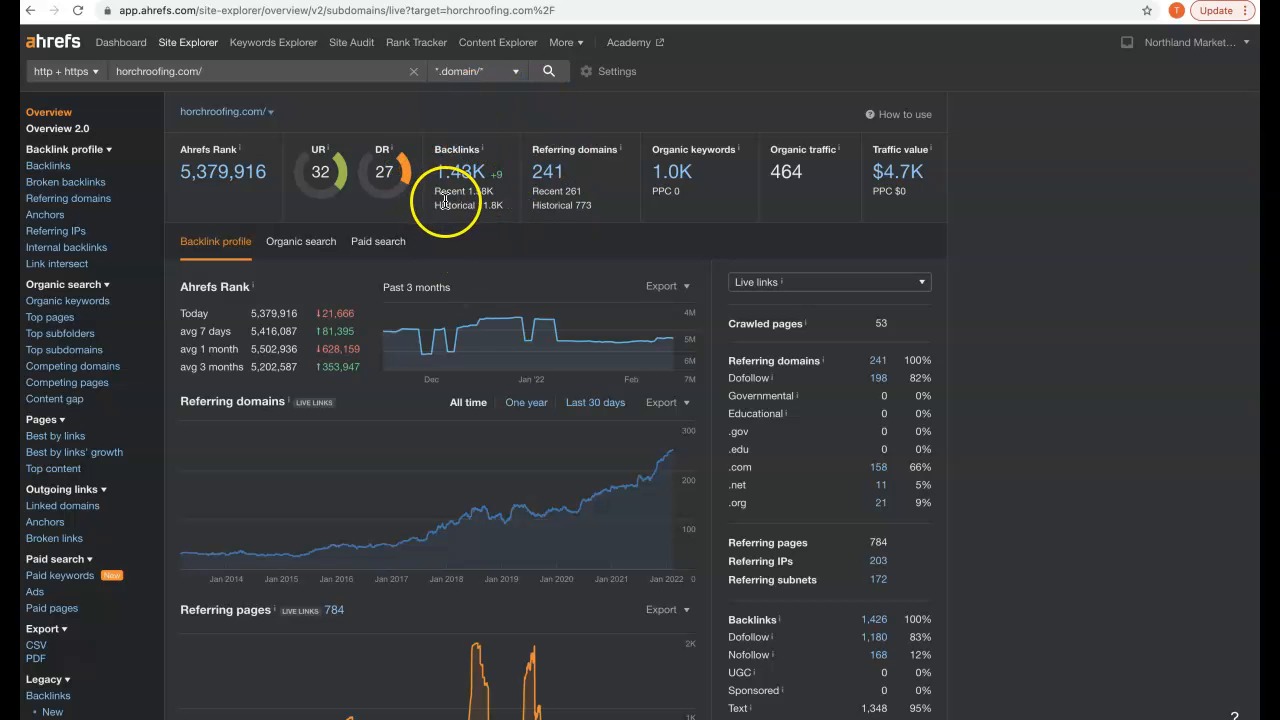
{"action": "mouse_move", "coordinate": [576, 188]}
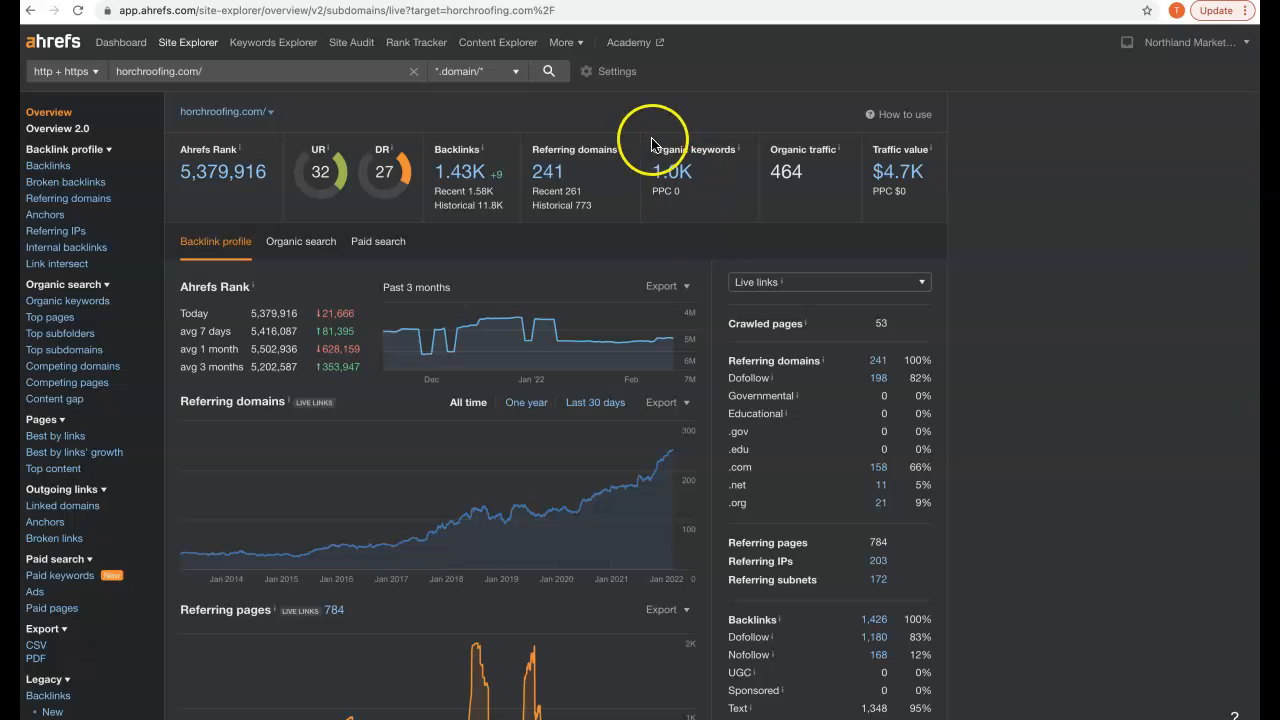
{"action": "mouse_move", "coordinate": [640, 210]}
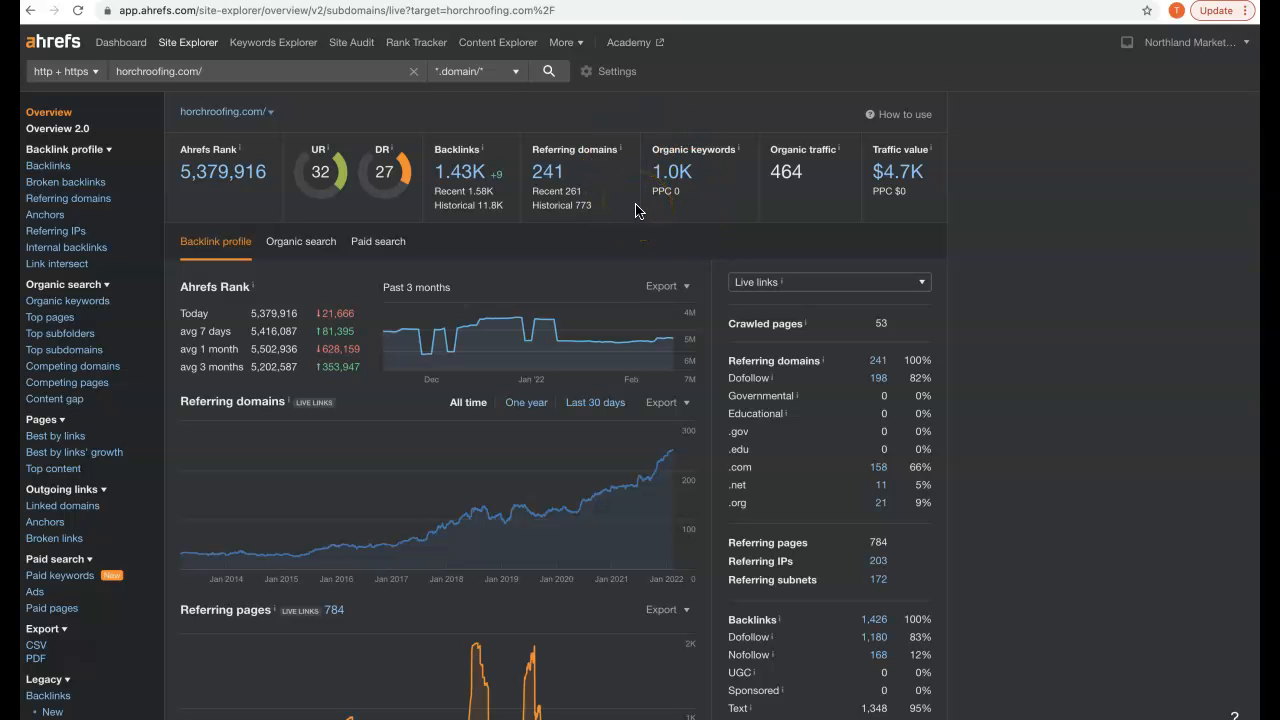
{"action": "mouse_move", "coordinate": [700, 164]}
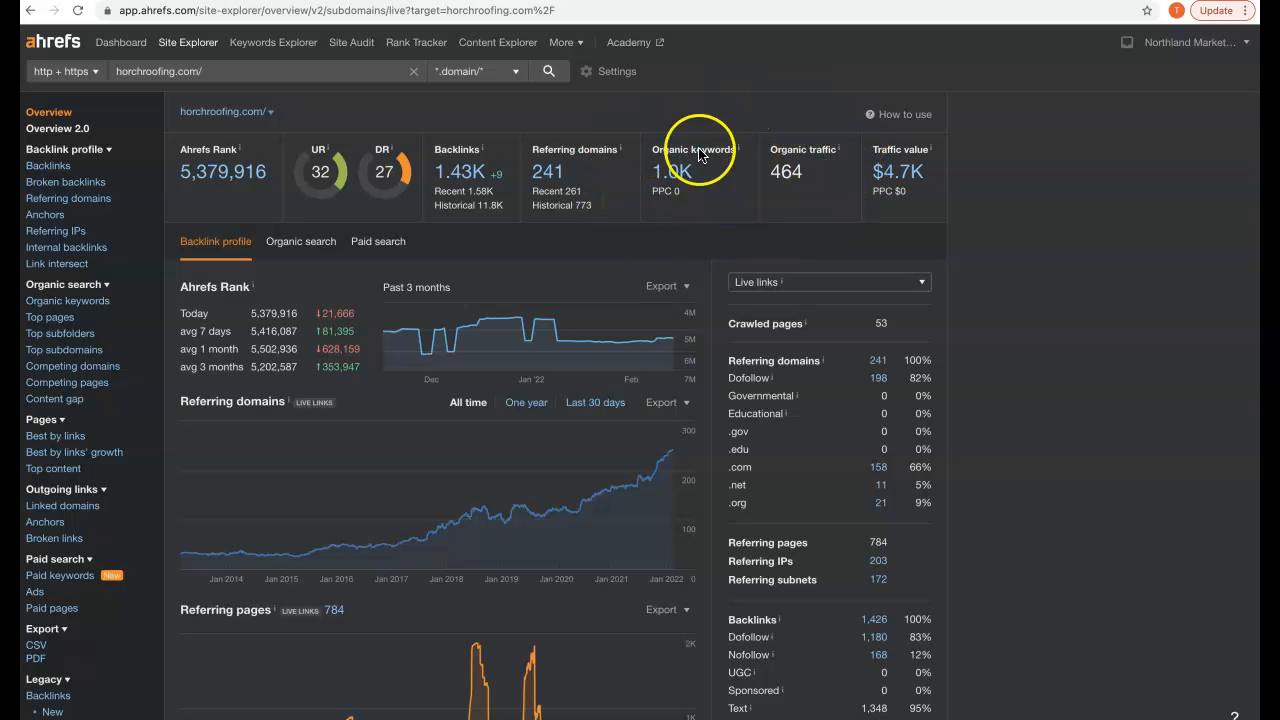
{"action": "mouse_move", "coordinate": [752, 164]}
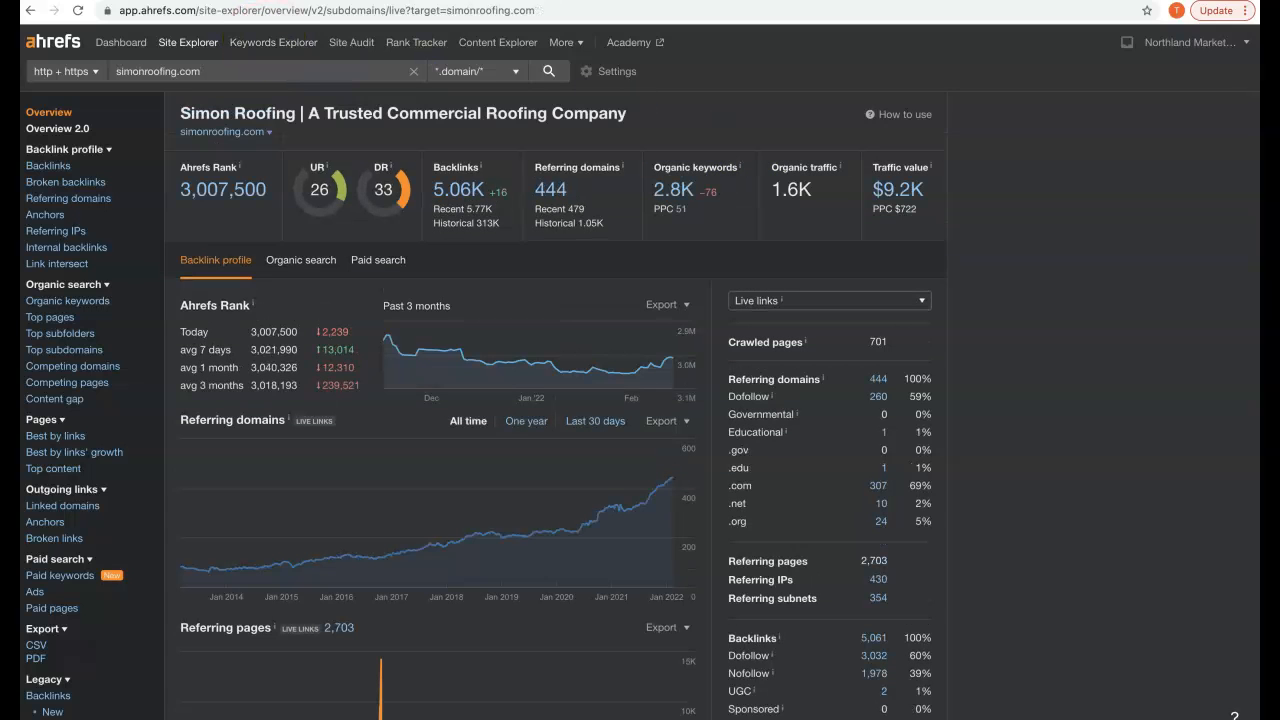
{"action": "mouse_move", "coordinate": [452, 236]}
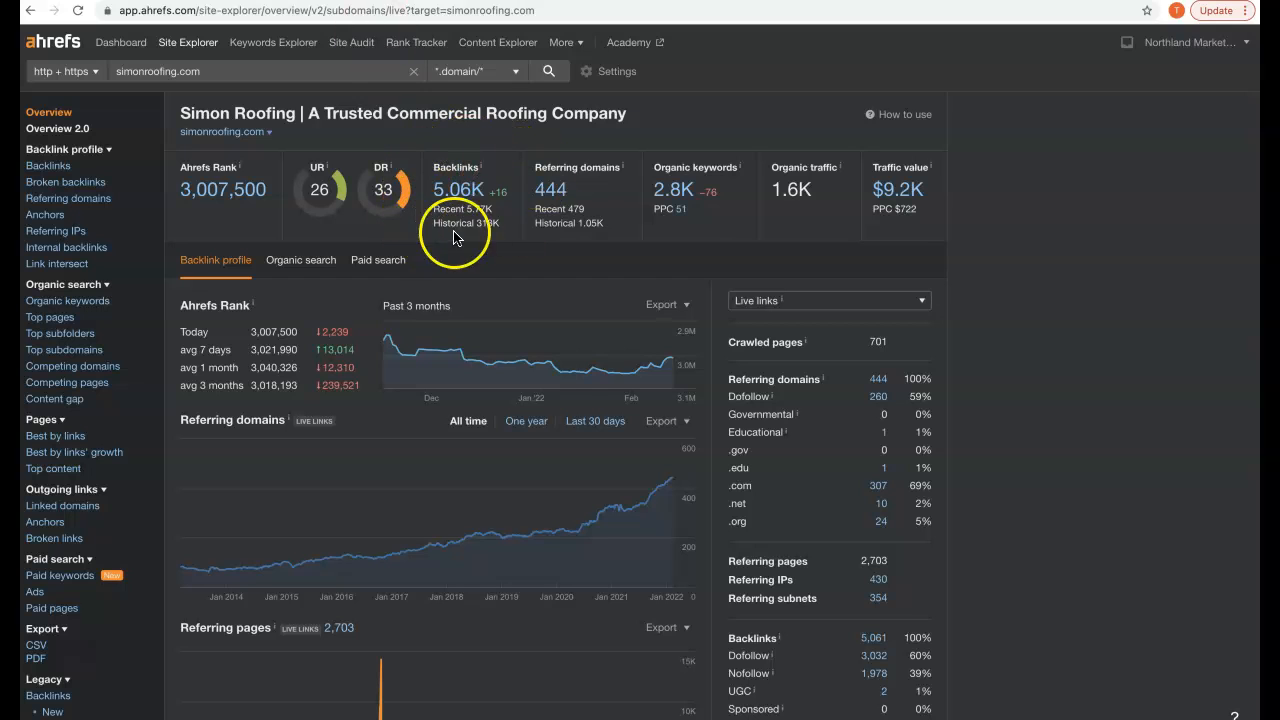
{"action": "mouse_move", "coordinate": [518, 232]}
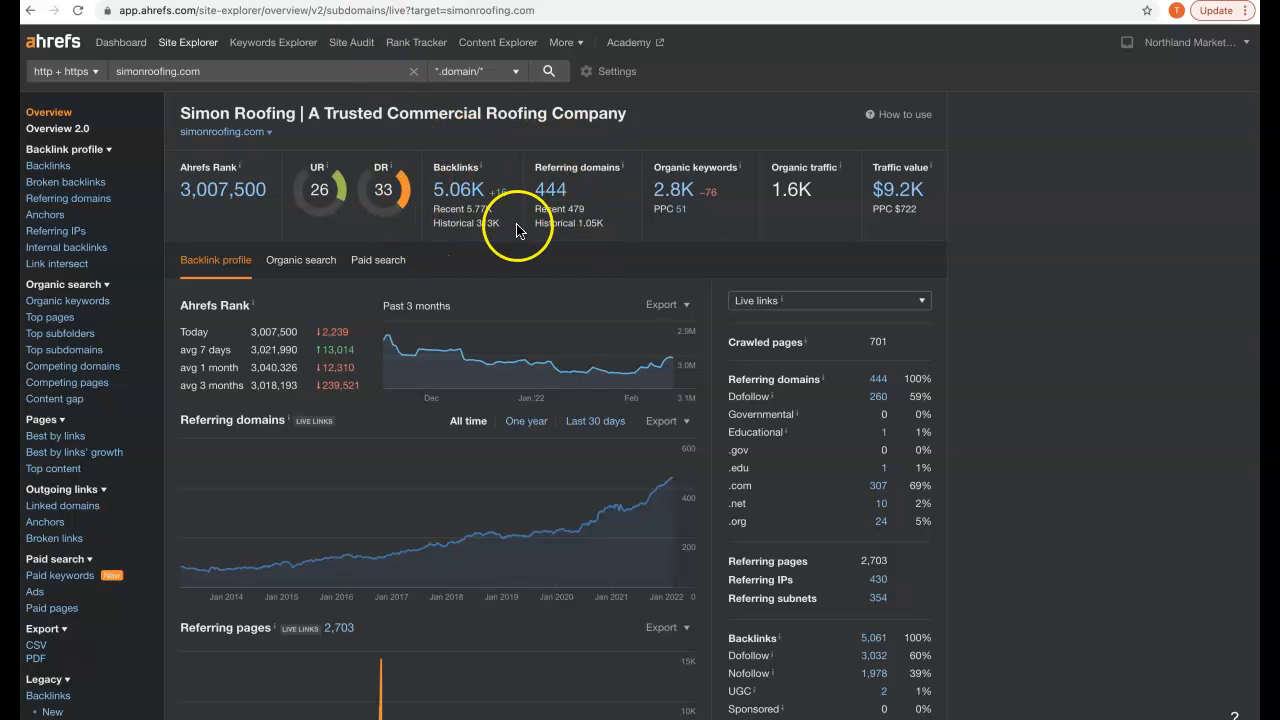
{"action": "mouse_move", "coordinate": [704, 224]}
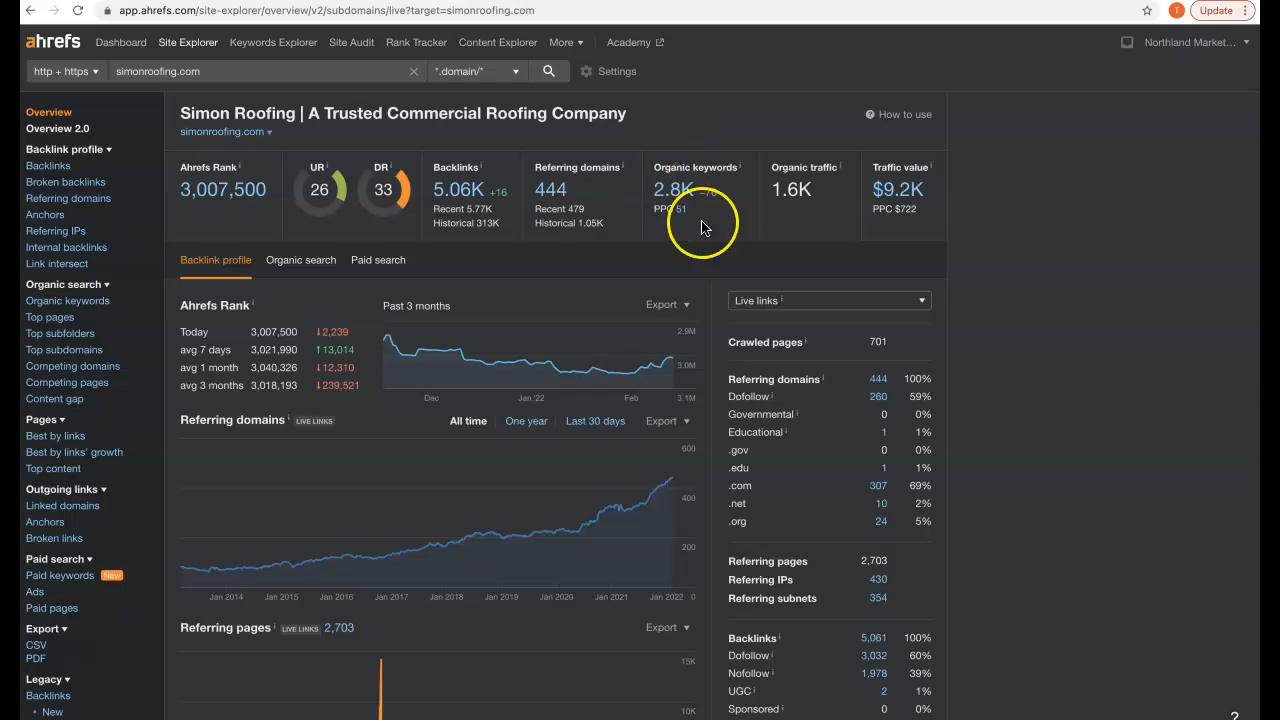
{"action": "mouse_move", "coordinate": [684, 216]}
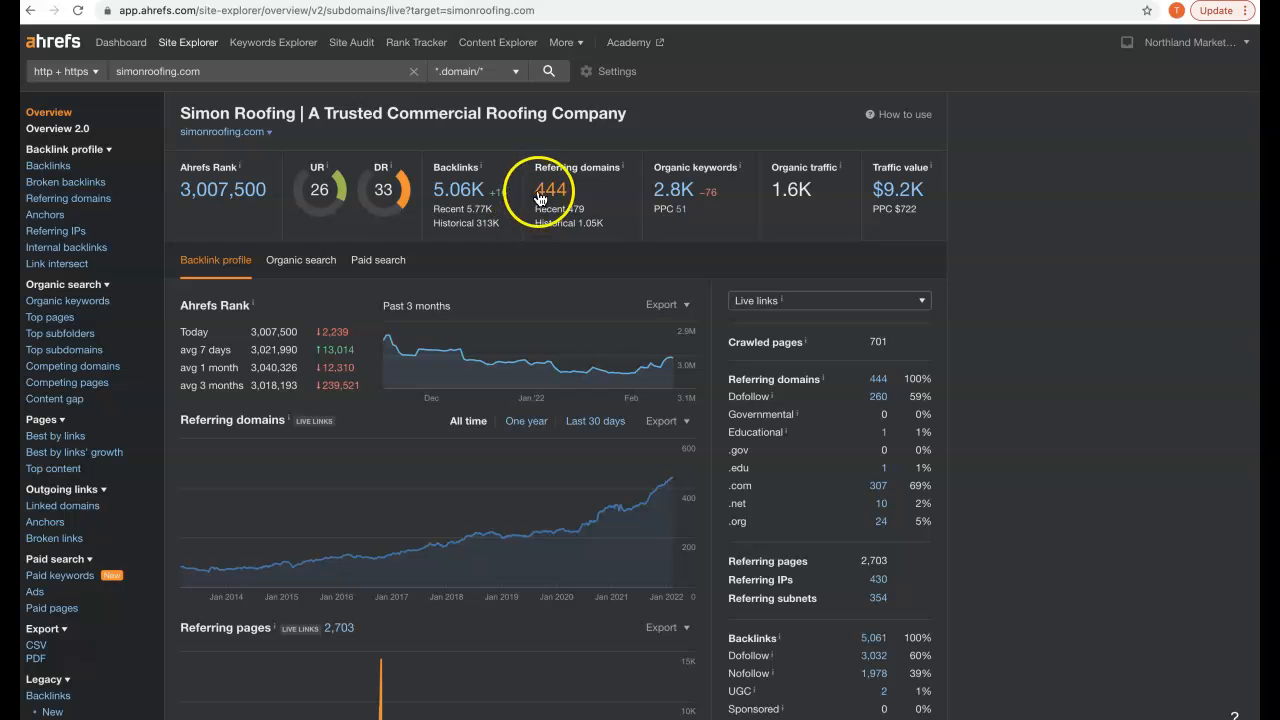
- Open simonroofing.com's referring domains report from its 444 Referring domains count
{"action": "left_click", "coordinate": [550, 188]}
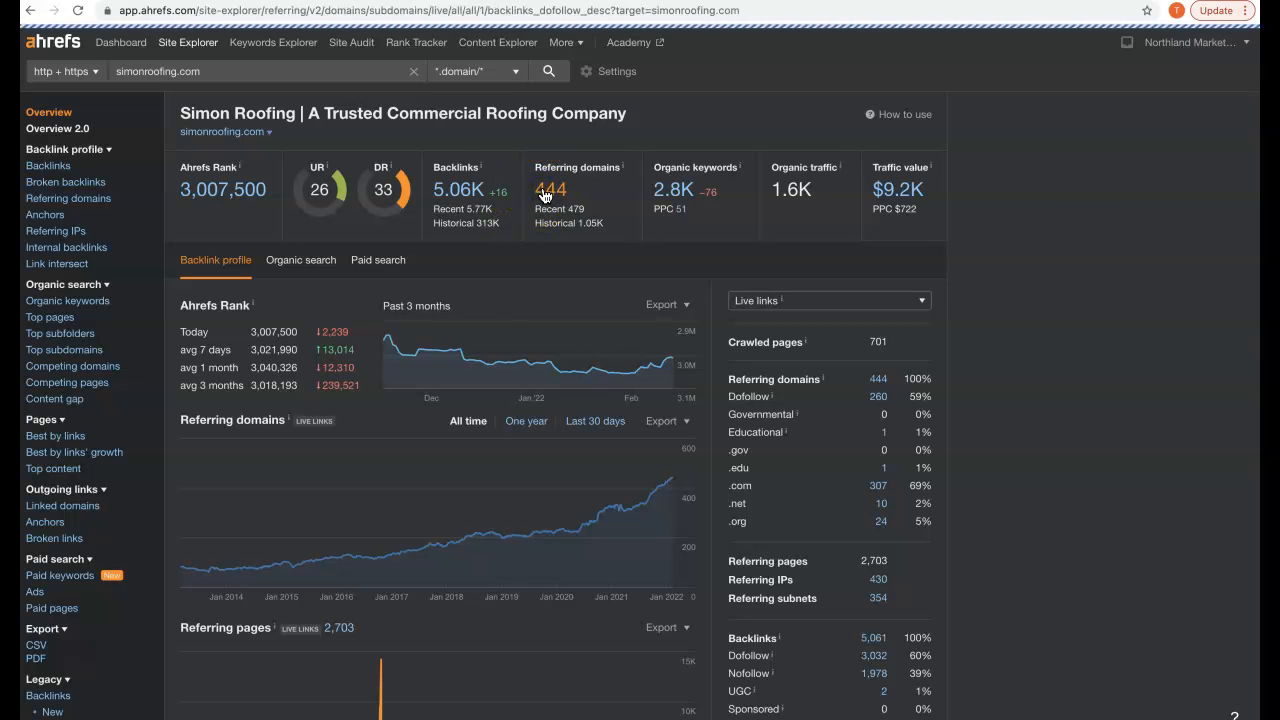
{"action": "scroll", "scroll_direction": "down", "scroll_amount": 3}
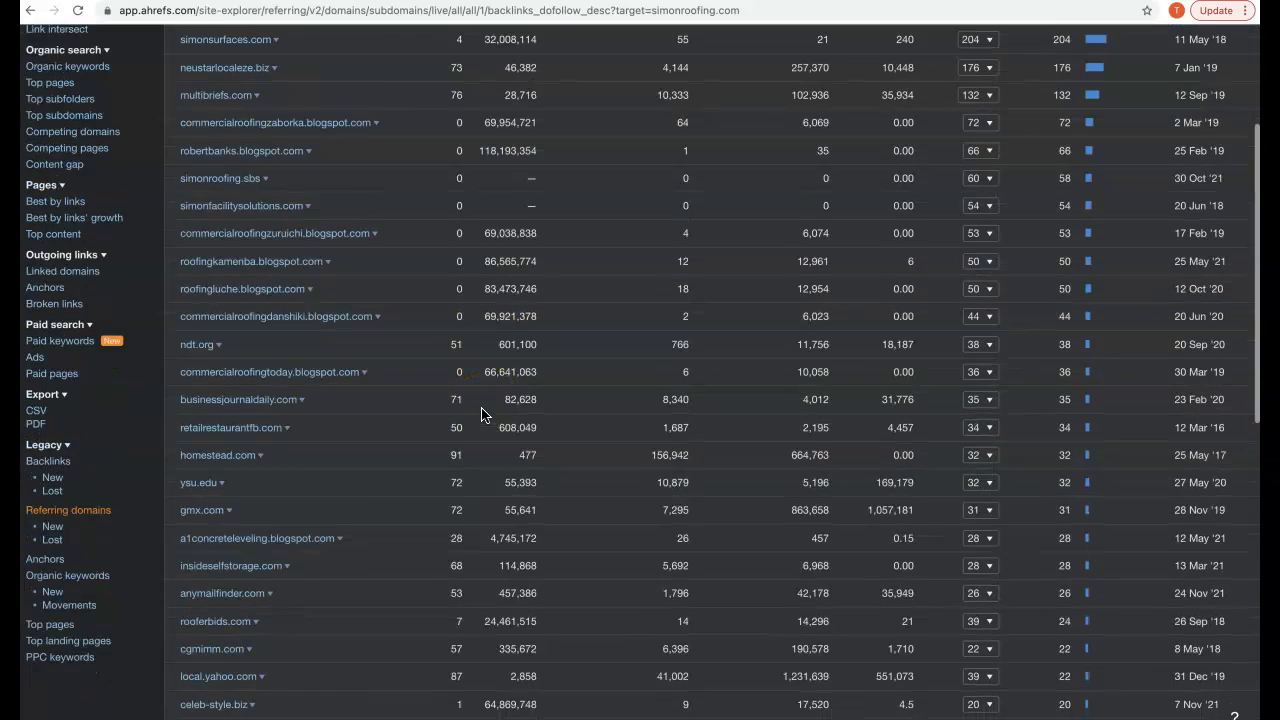
{"action": "scroll", "scroll_direction": "down", "scroll_amount": 3}
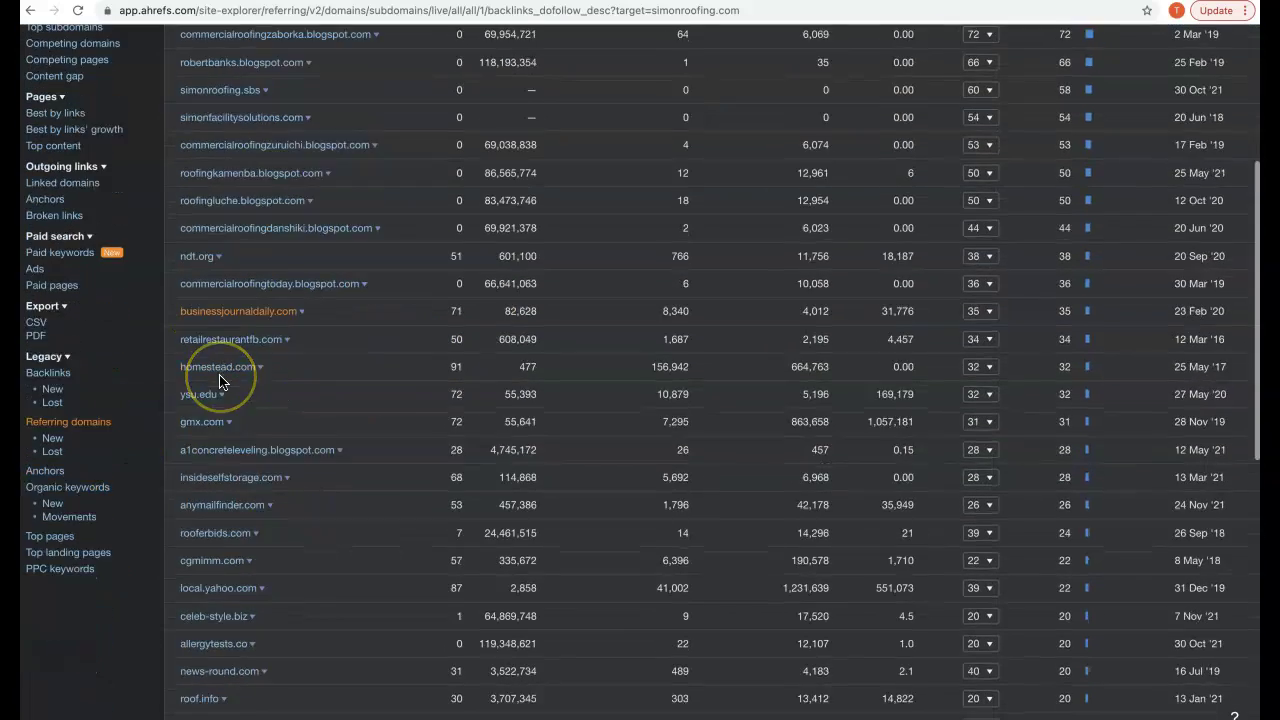
{"action": "scroll", "scroll_direction": "down", "scroll_amount": 3}
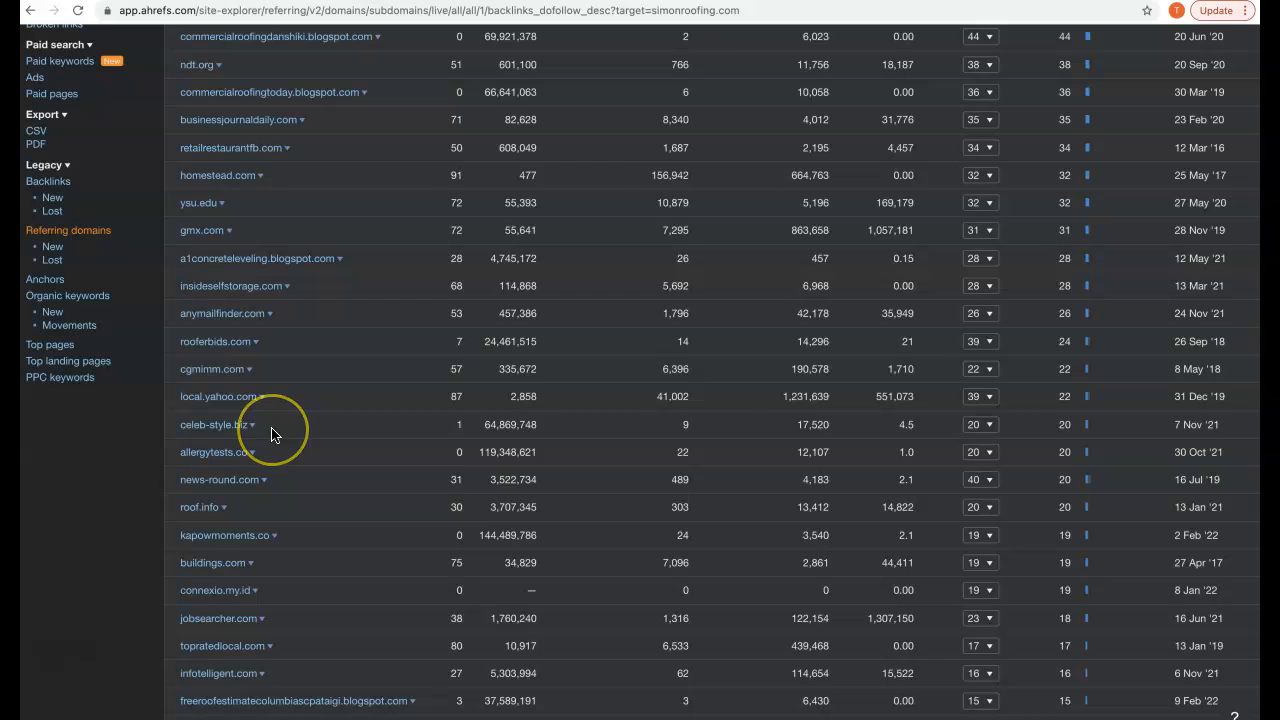
{"action": "scroll", "scroll_direction": "down", "scroll_amount": 3}
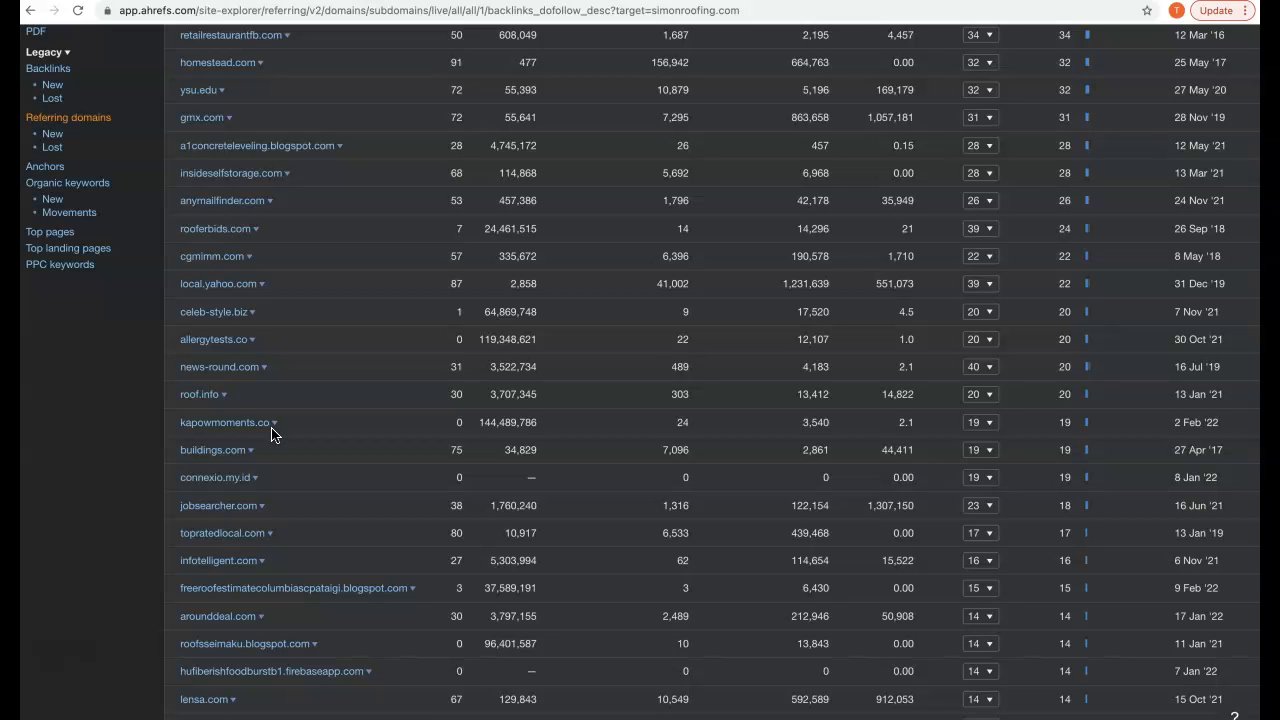
{"action": "scroll", "scroll_direction": "up", "scroll_amount": 3}
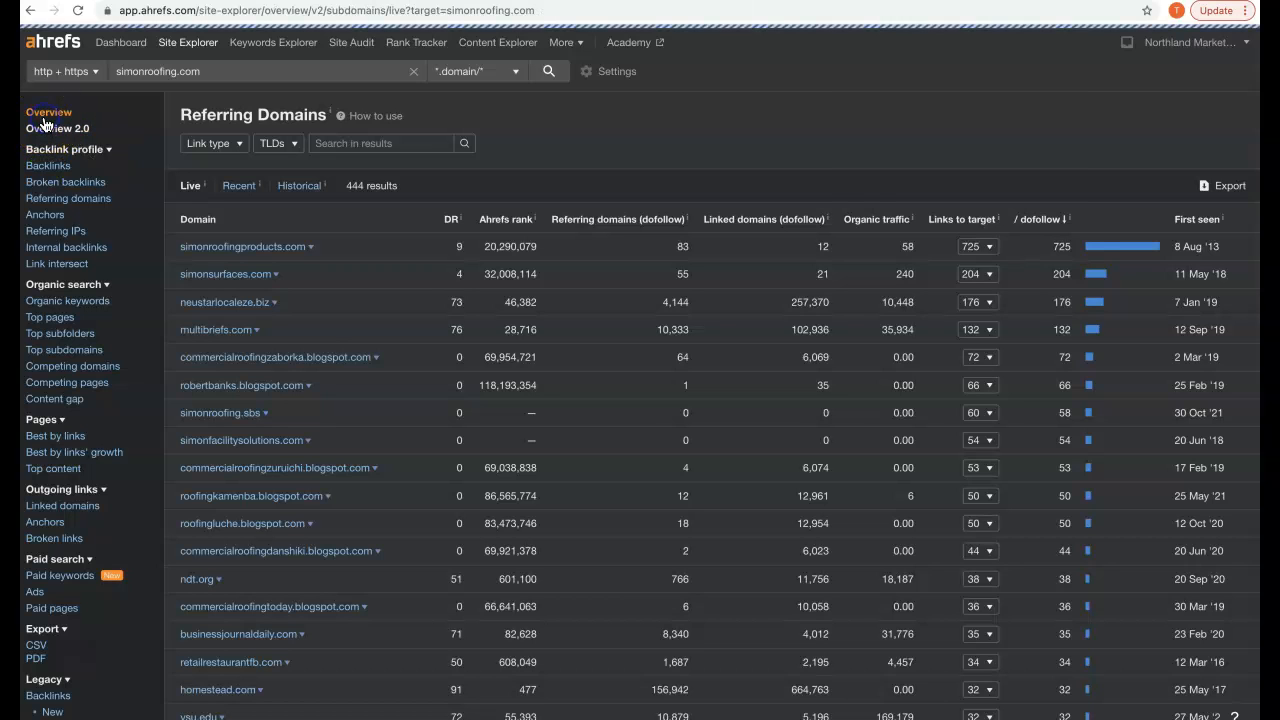
{"action": "left_click", "coordinate": [48, 112]}
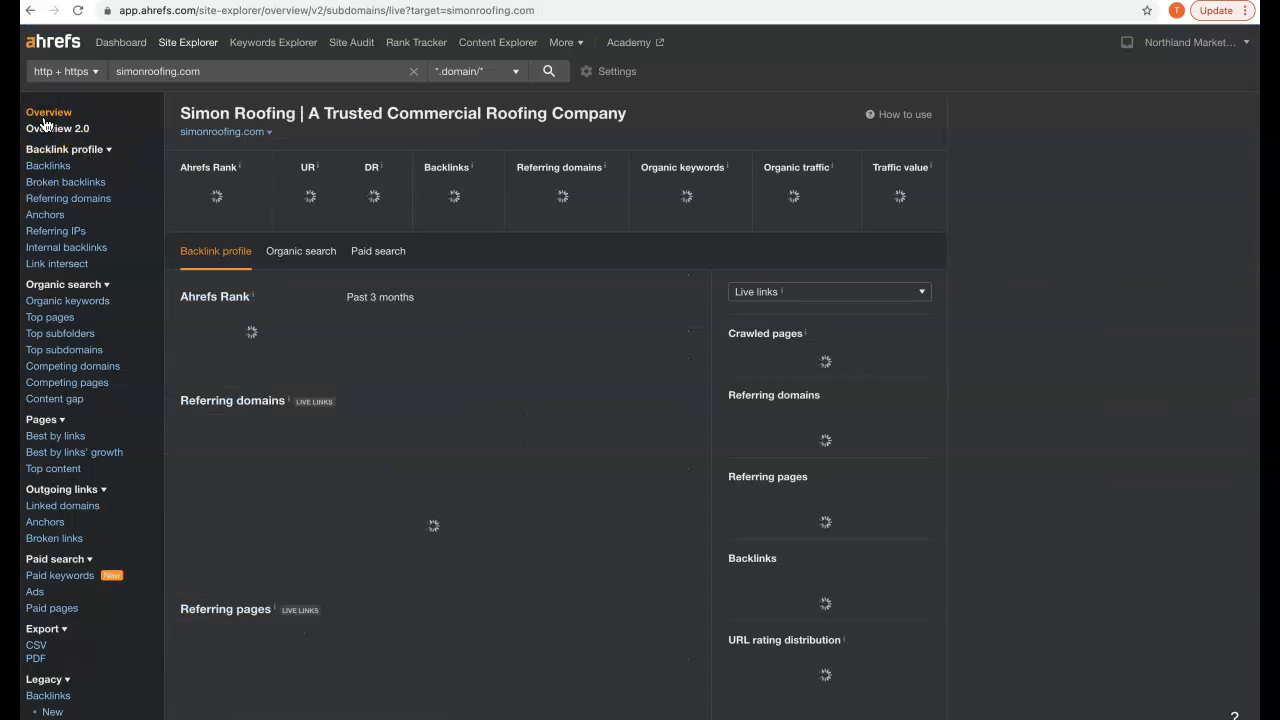